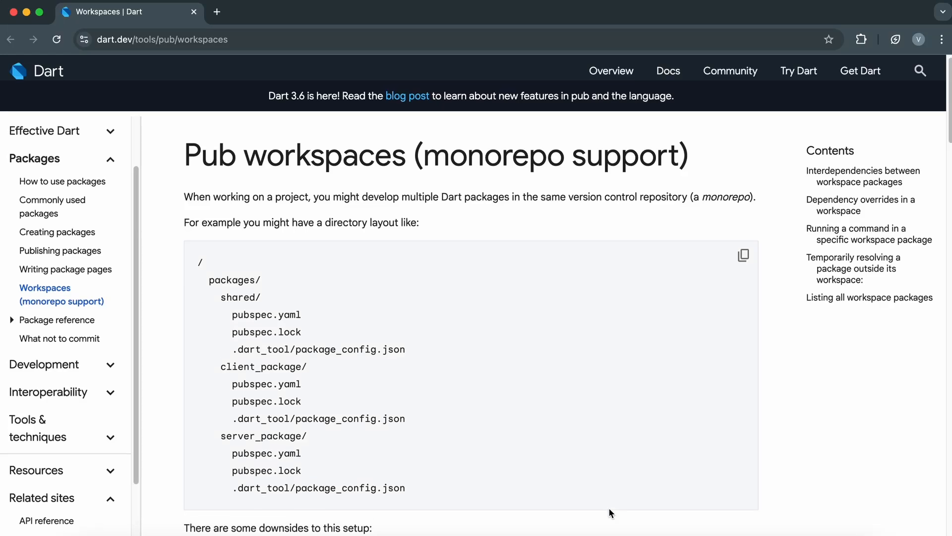
Scroll through the animated slides showing the Flutter App architecture diagram
scroll(down, 3)
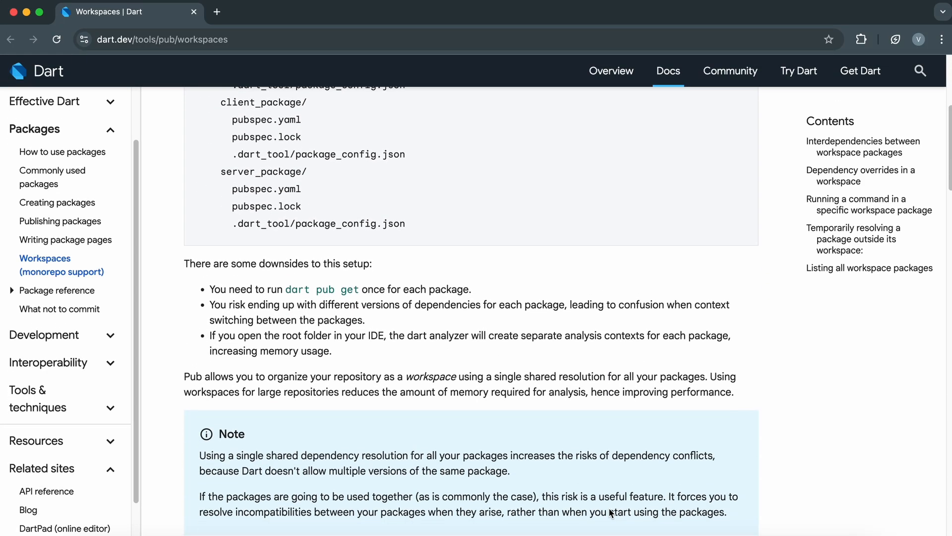
scroll(down, 3)
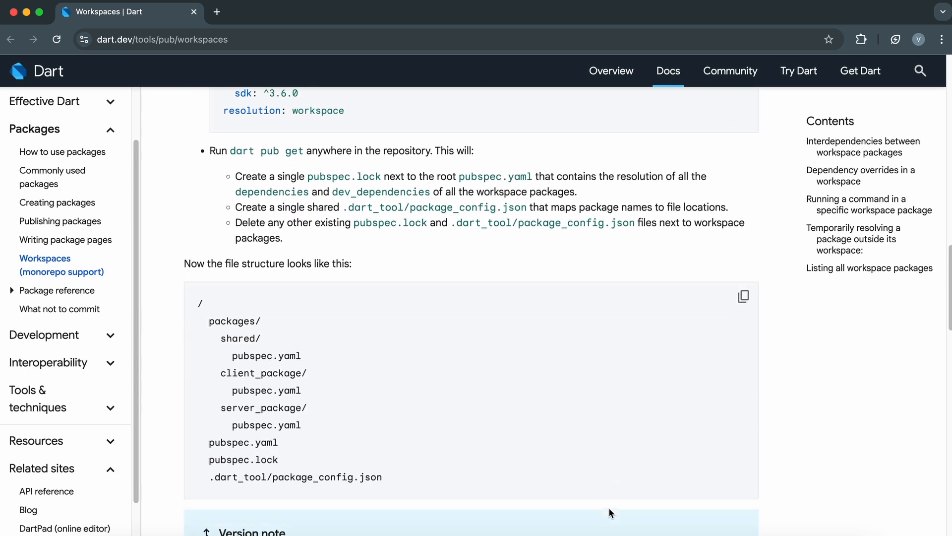
scroll(down, 3)
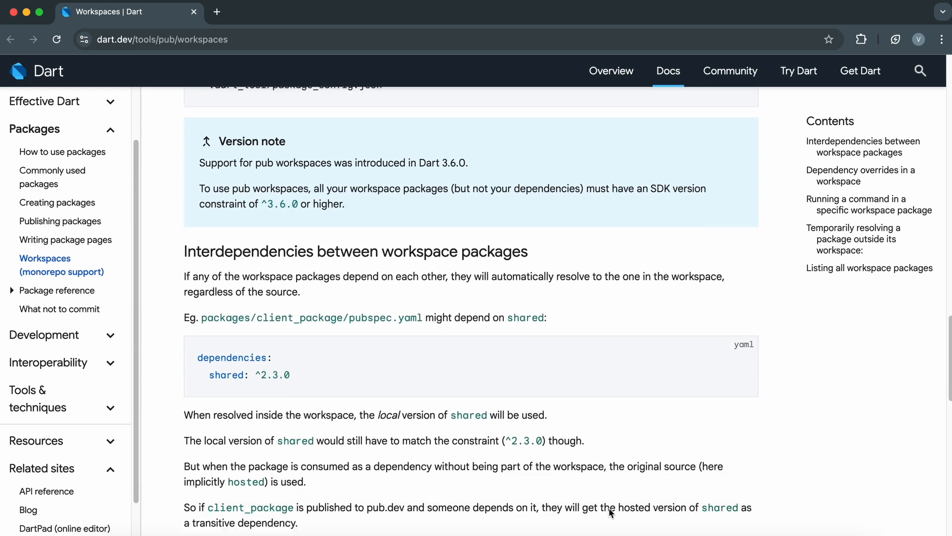
scroll(down, 3)
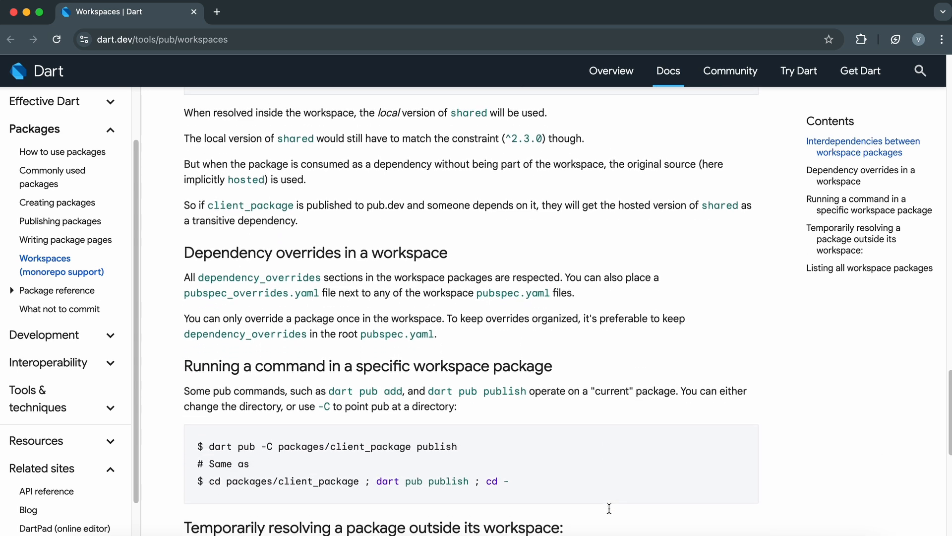
scroll(down, 3)
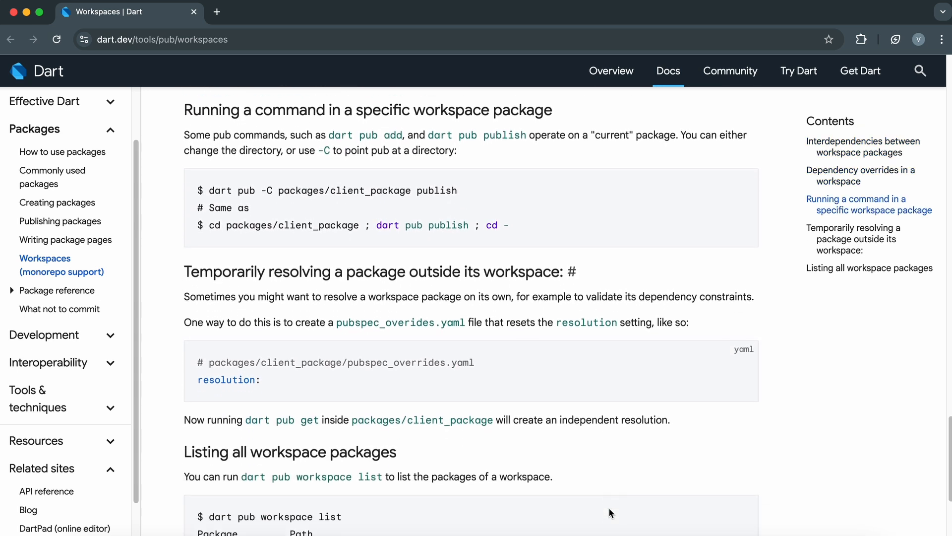
scroll(down, 3)
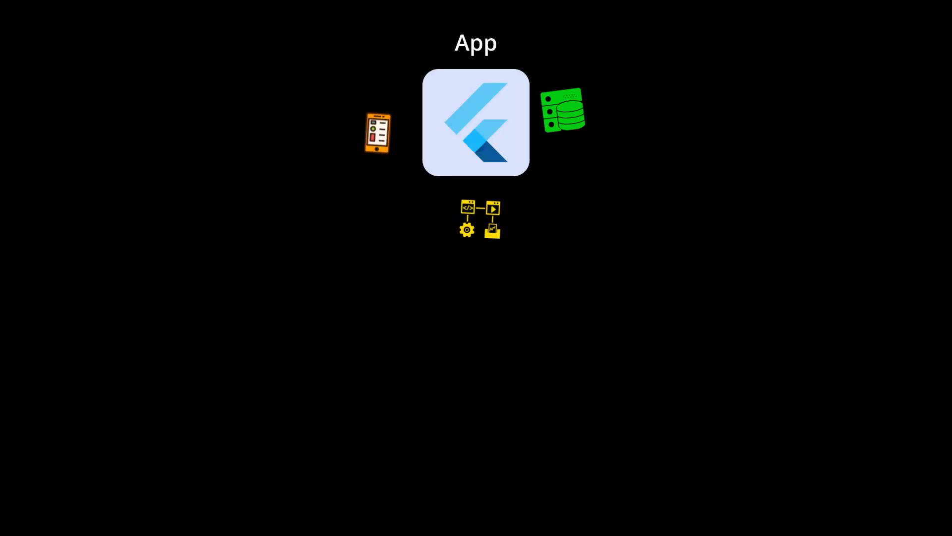
drag(377, 133, 142, 377)
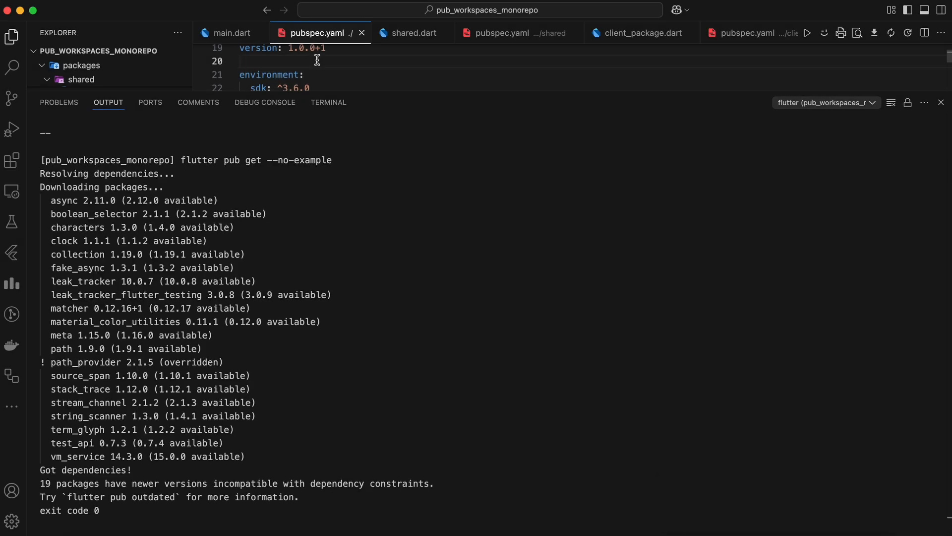
Open the pub_workspaces project and view main.dart importing the three packages
click(231, 33)
text(flutter)
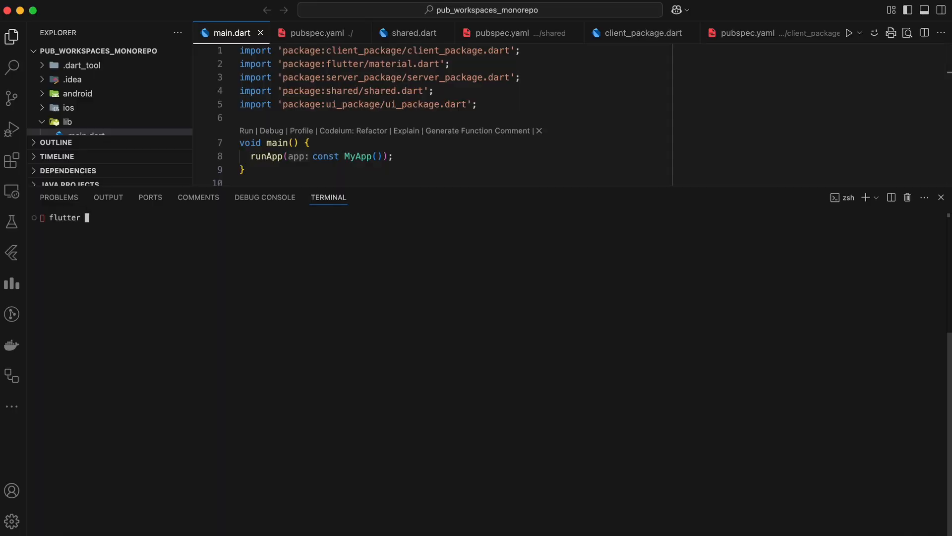
text(build apk)
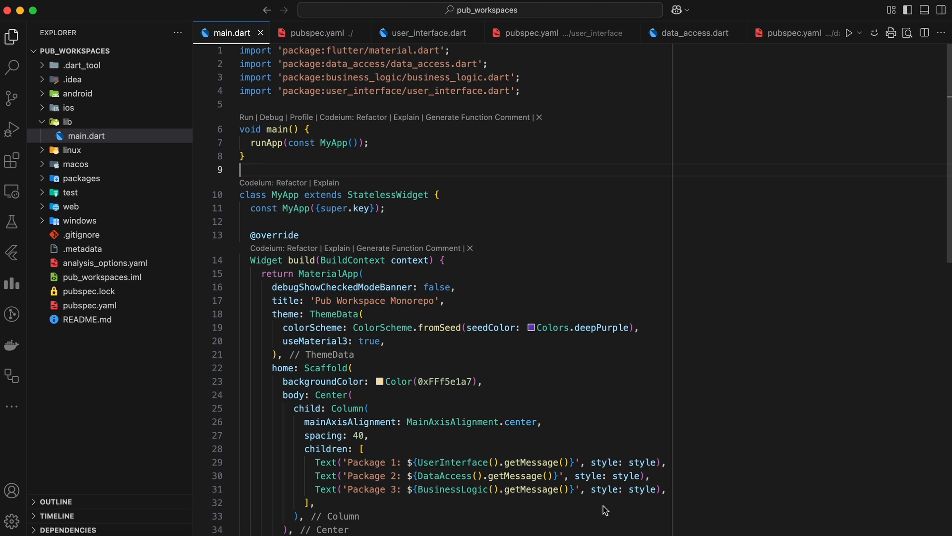
mouse_move(124, 94)
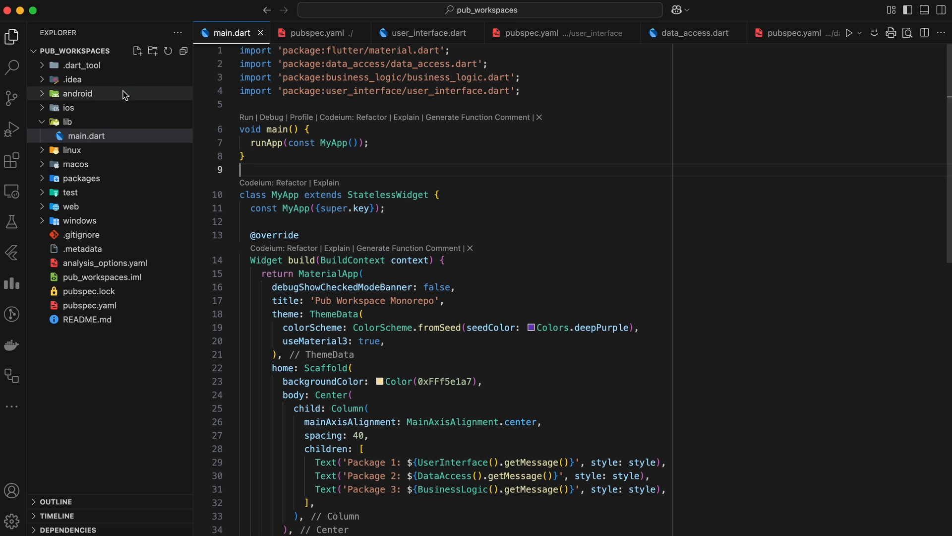
Expand packages and the user_interface, data_access and business_logic folders in the Explorer
scroll(down, 3)
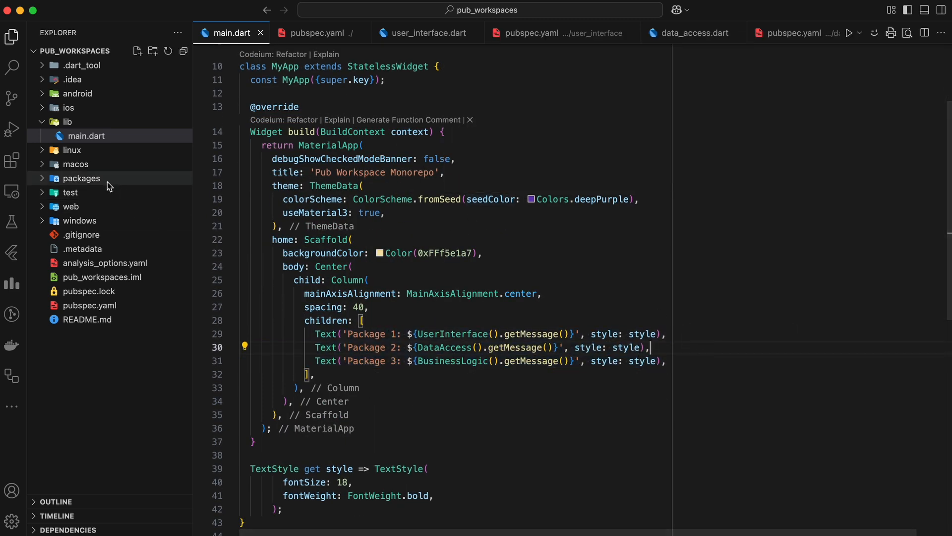
click(83, 178)
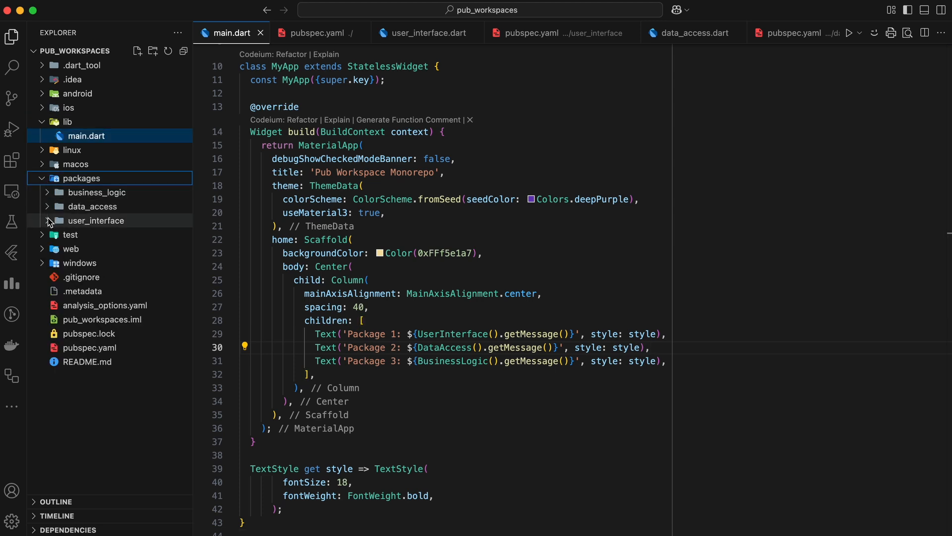
click(96, 220)
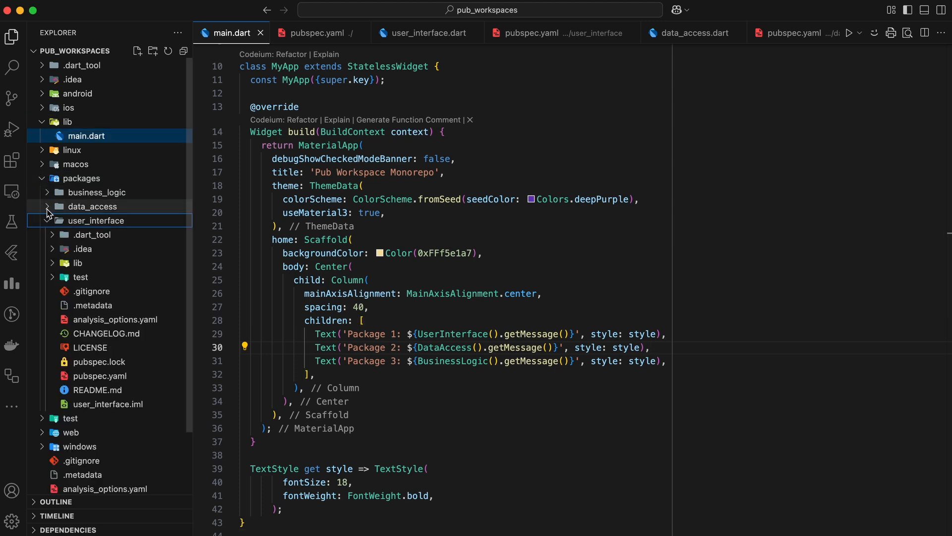
click(98, 220)
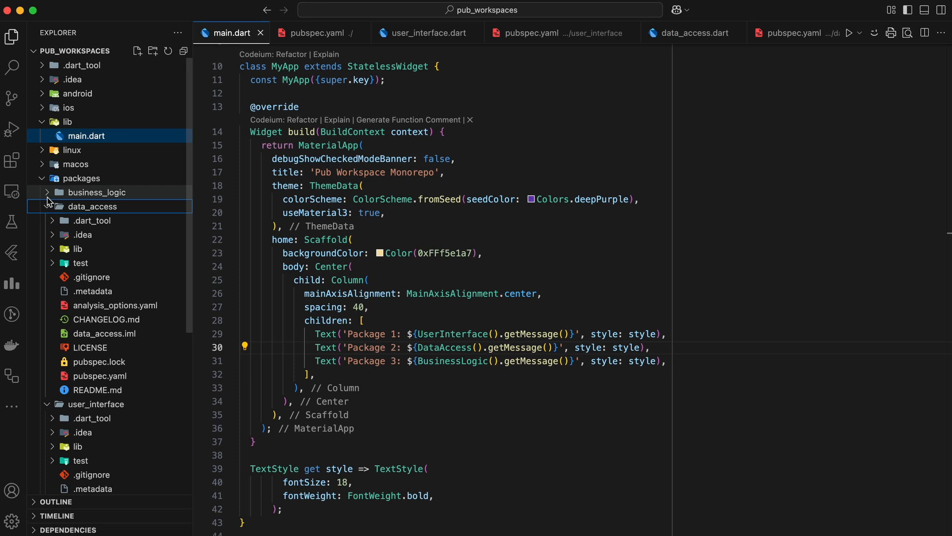
click(95, 192)
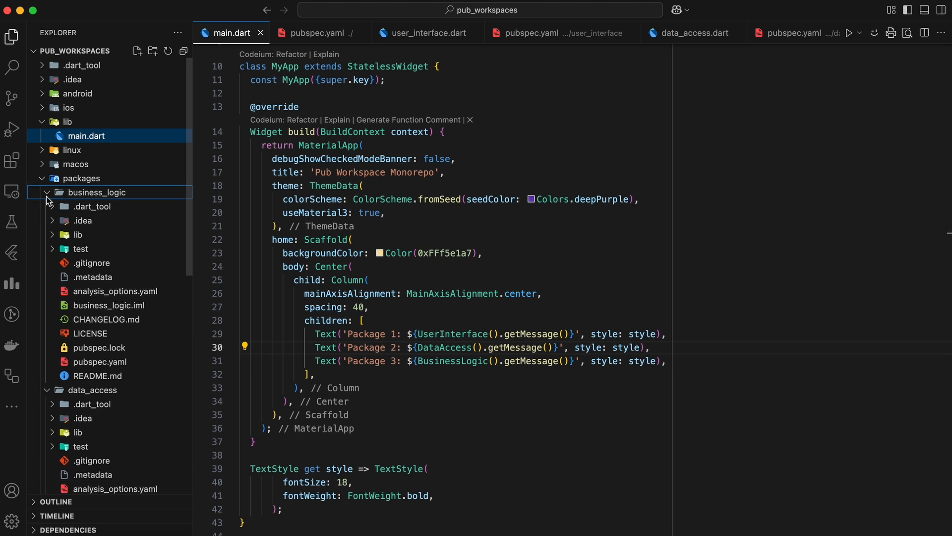
View business_logic's pubspec.yaml and business_logic.dart, then run the app
click(428, 33)
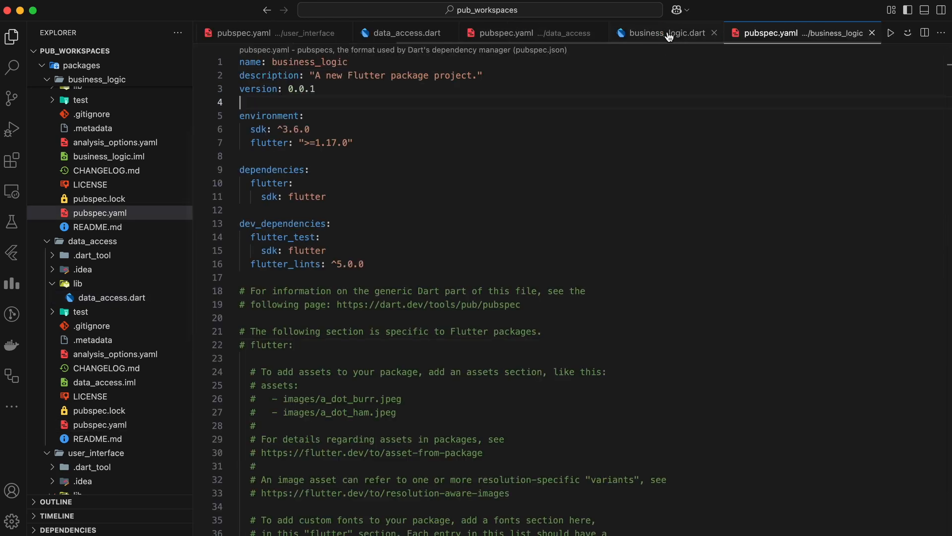
click(666, 32)
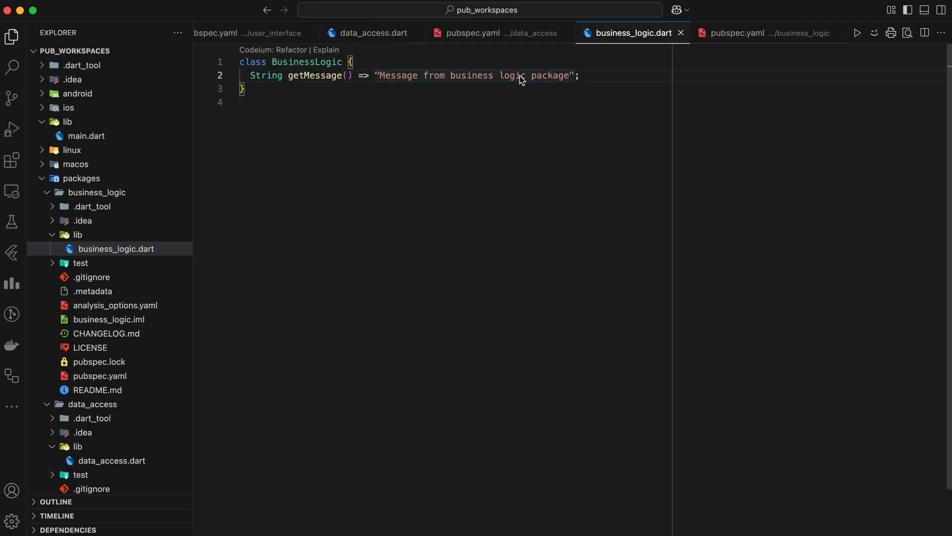
click(732, 32)
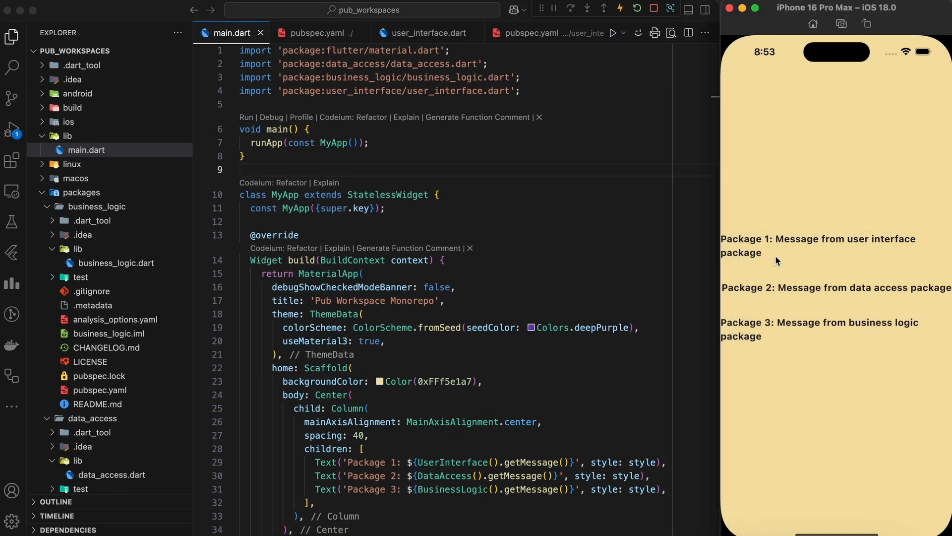
mouse_move(728, 420)
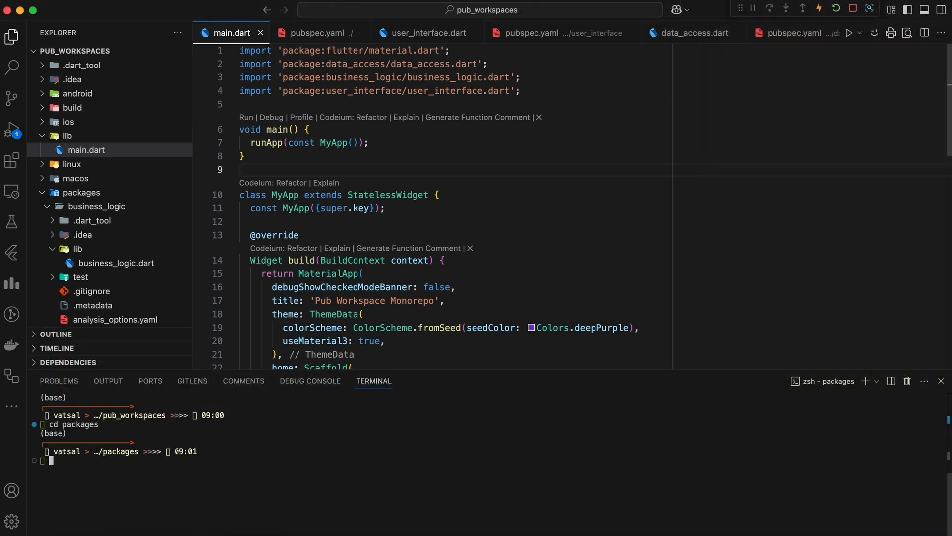
Change into user_interface in the terminal and add riverpod: ^2.6.1 to data_access's pubspec
text(cd)
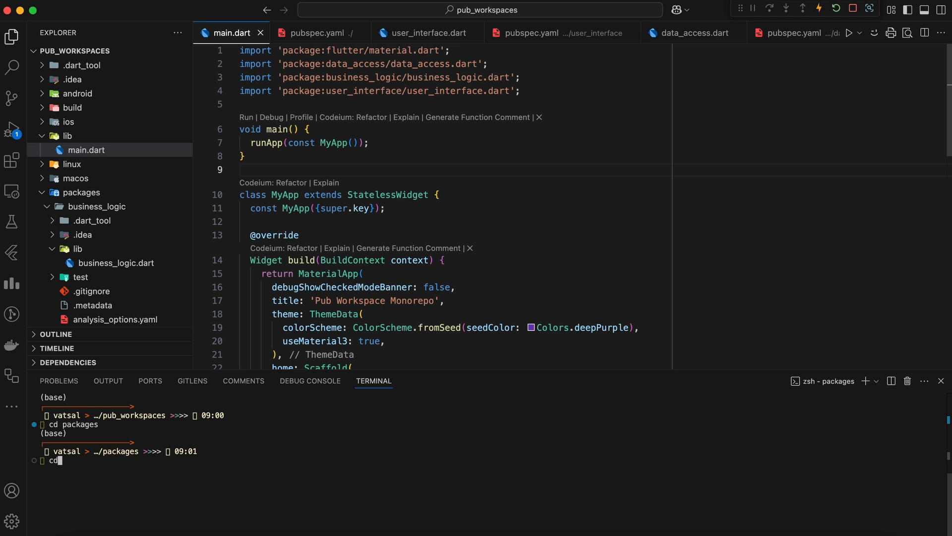
text(user_inter)
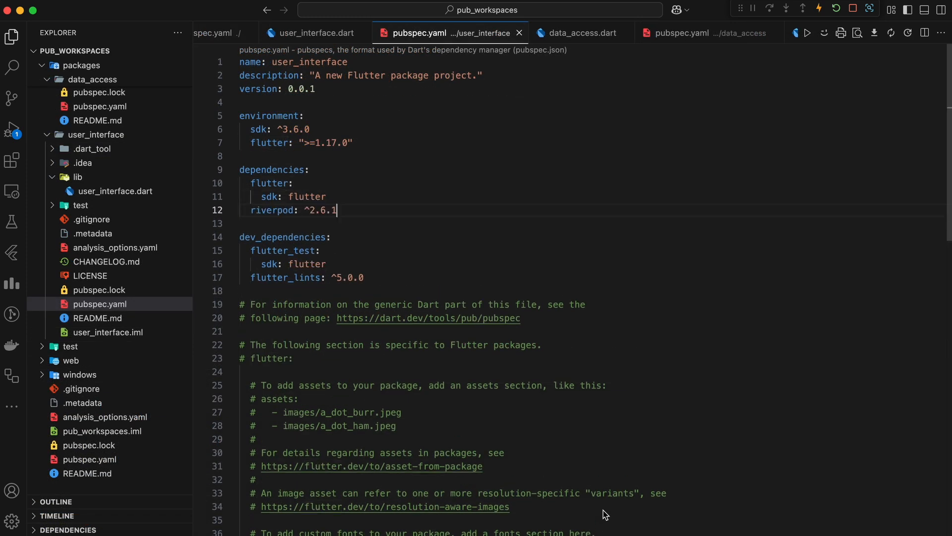
click(705, 32)
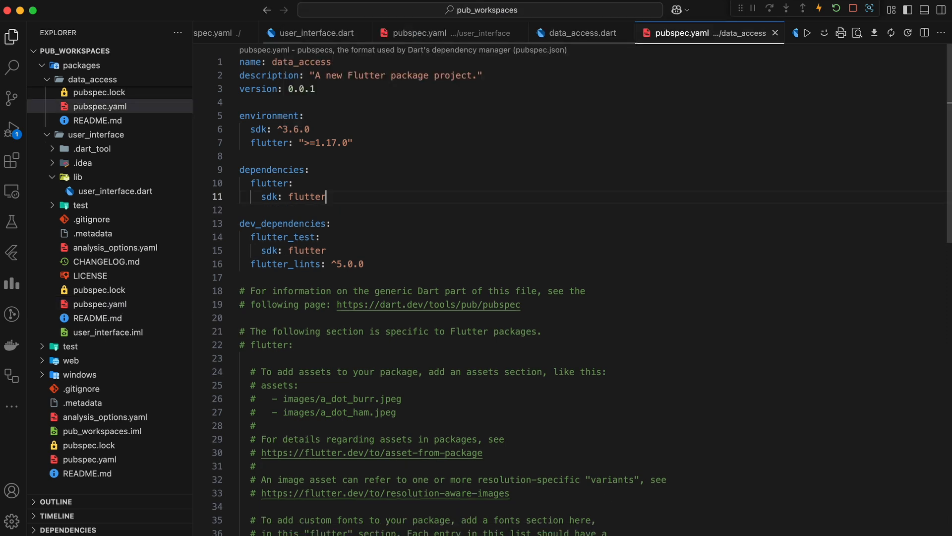
text(riverpod: ^2.6.1)
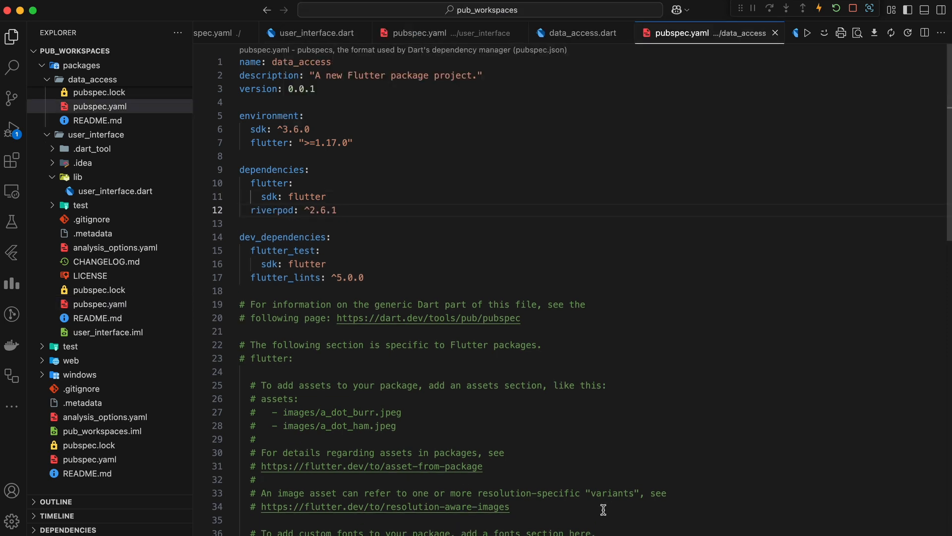
text(1.0.3)
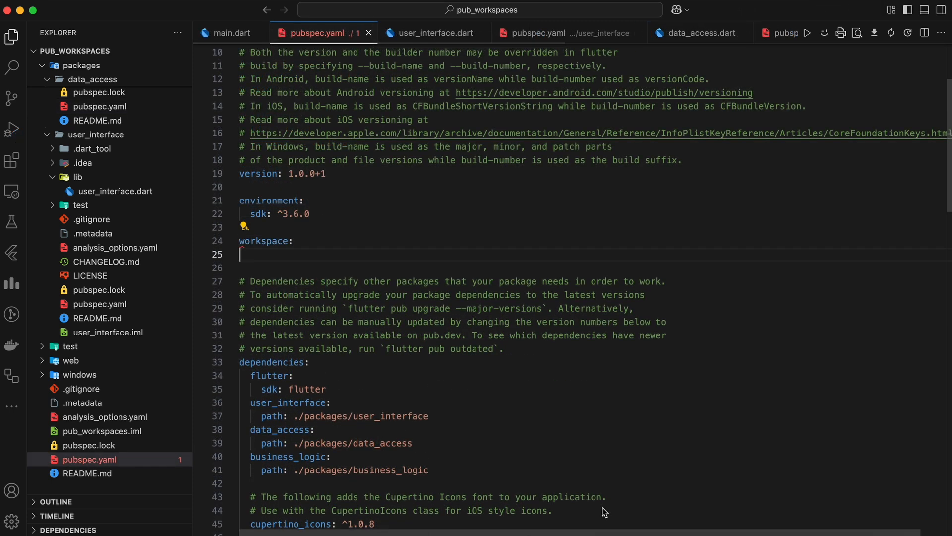
List packages/user_interface, packages/business_logic and packages/data_access under the root workspace key
text(- packages/us)
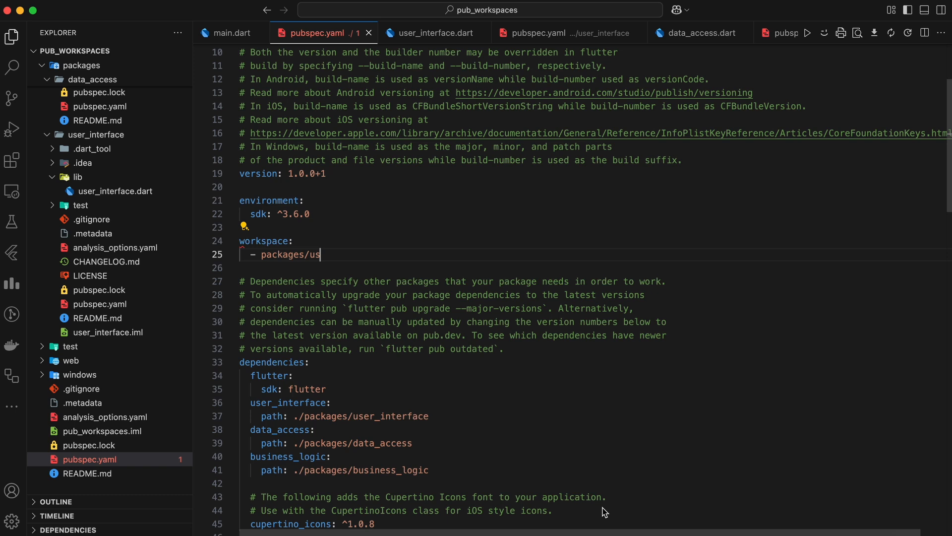
text(er_interface)
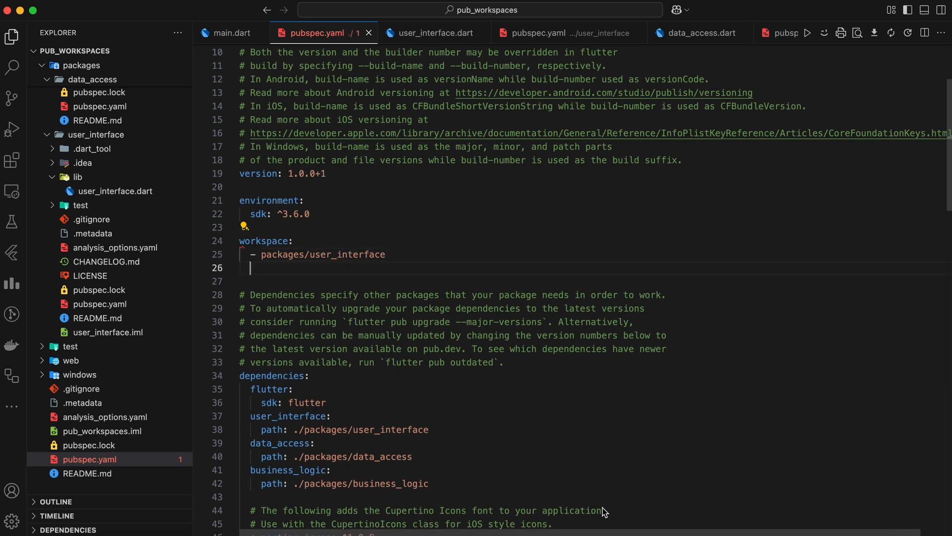
text(- packages/business_logic)
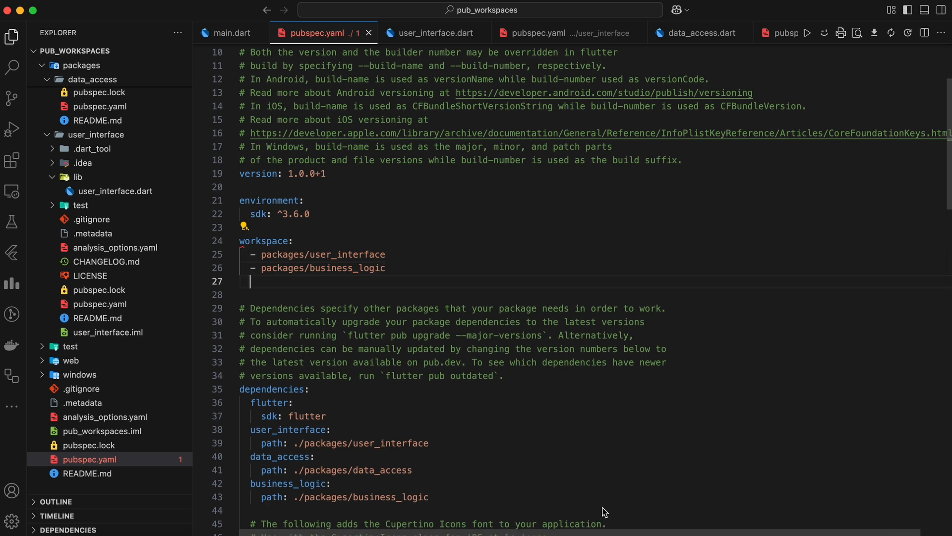
text(- packages/data)
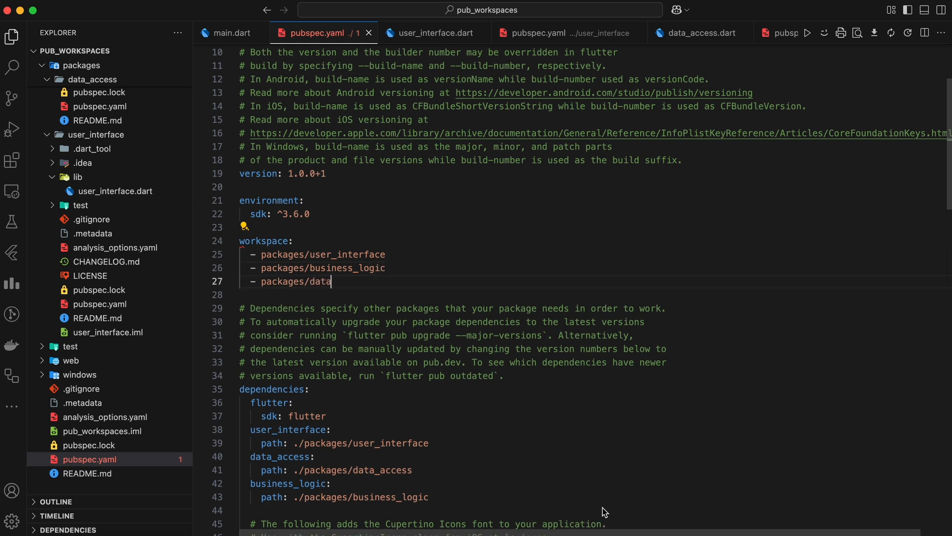
text(_access)
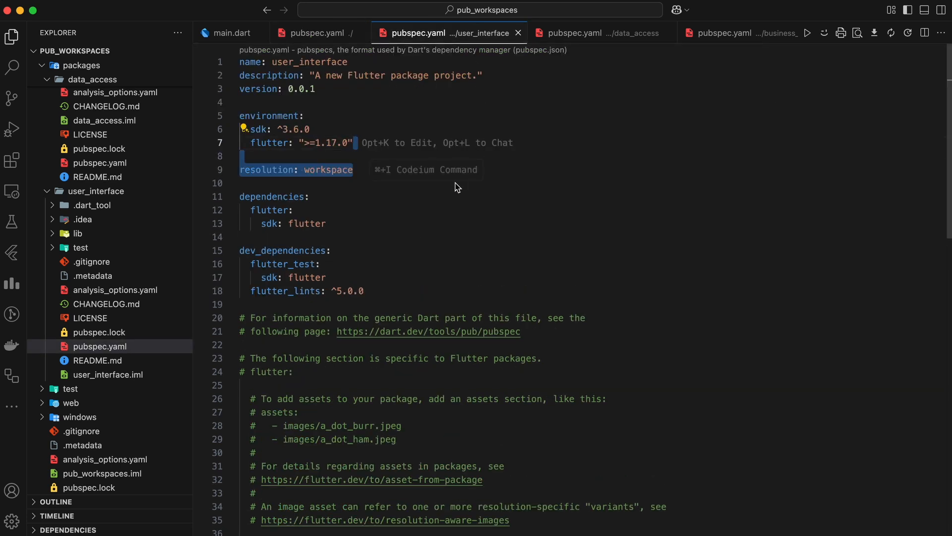
Add resolution: workspace to the data_access and business_logic pubspec files
click(598, 33)
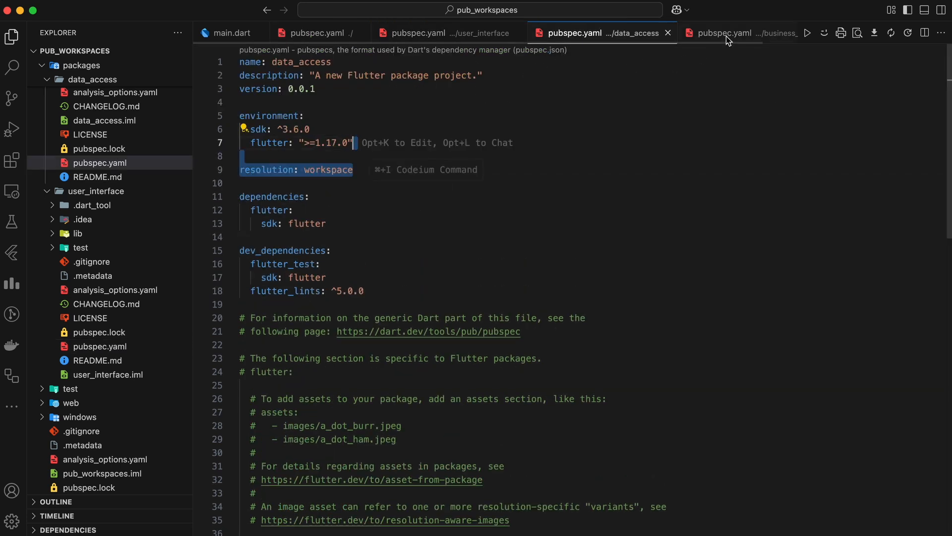
click(723, 32)
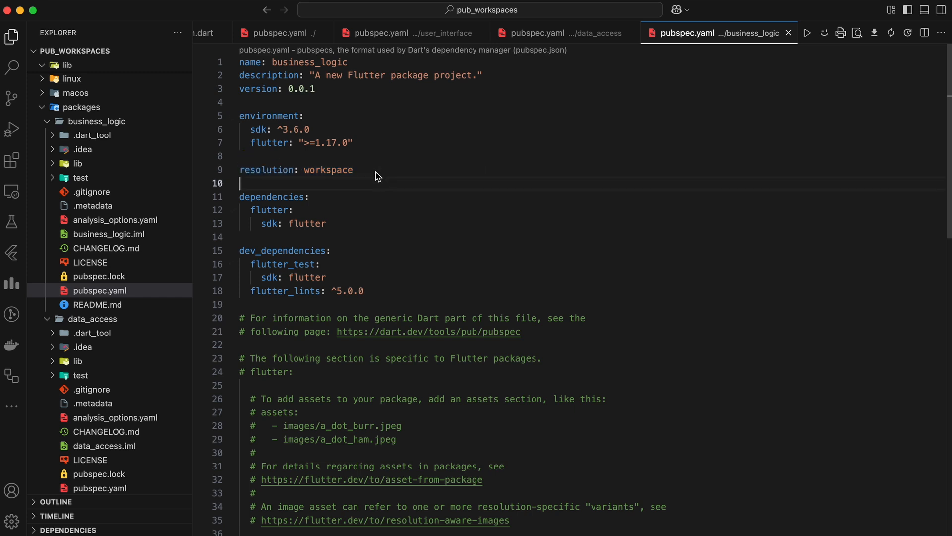
double_click(327, 169)
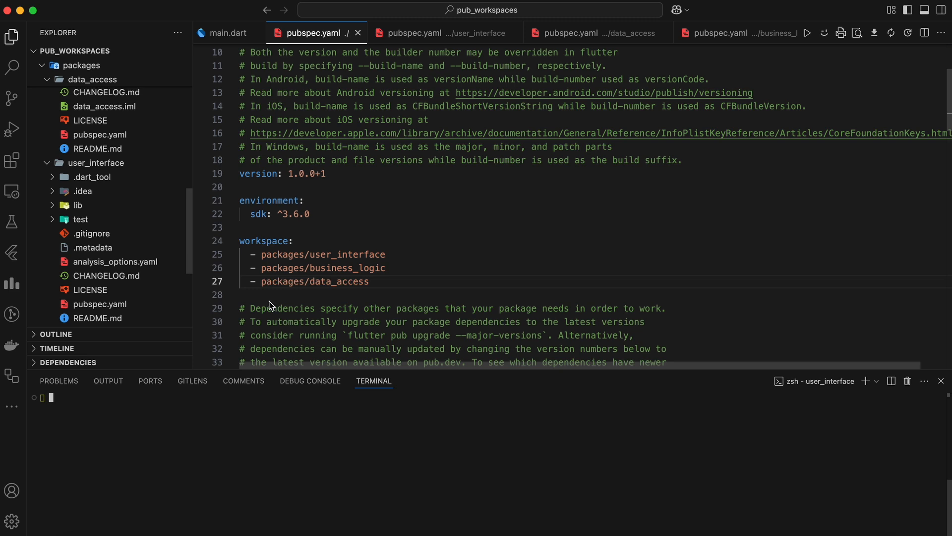
Run Flutter: Get Packages for the workspace and hide the results after exit code 0
click(108, 381)
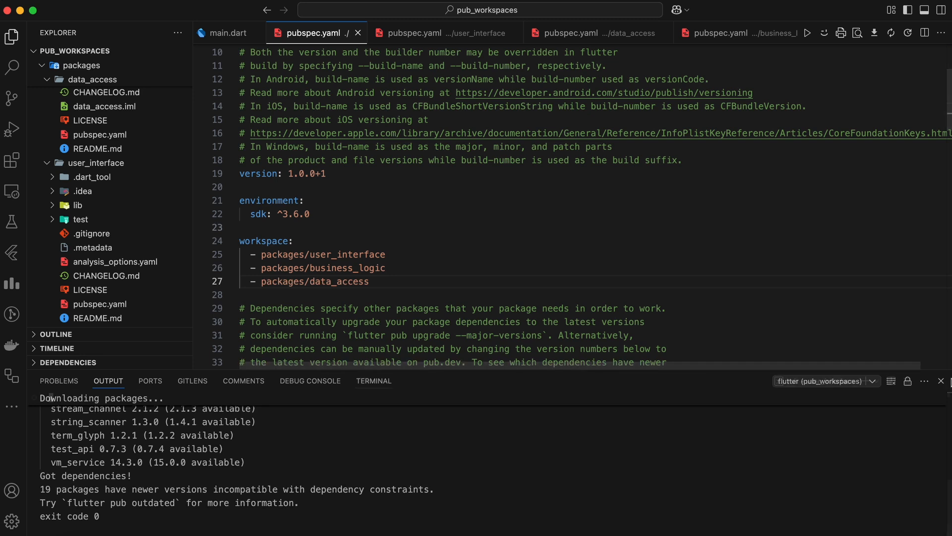
click(373, 381)
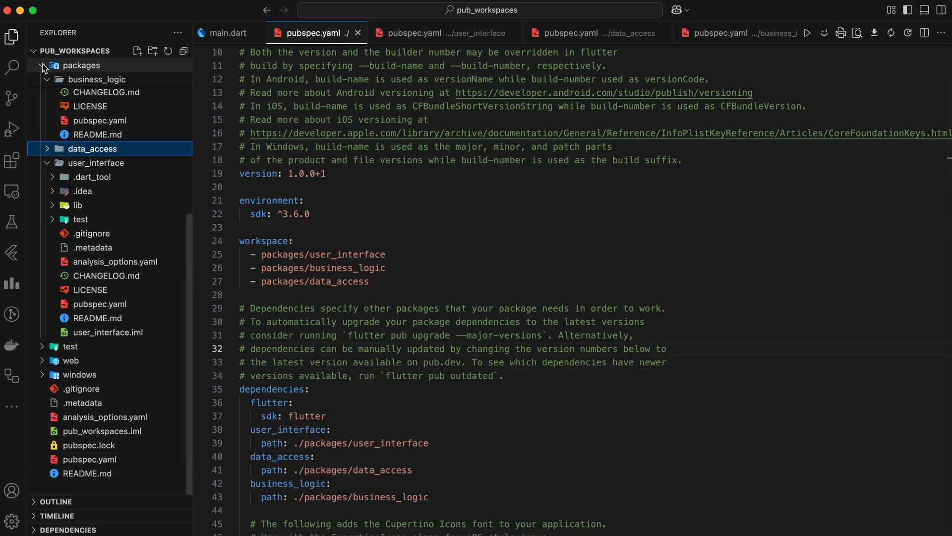
Inspect the root pubspec.lock and search .dart_tool/package_config.json for 'user'
click(90, 305)
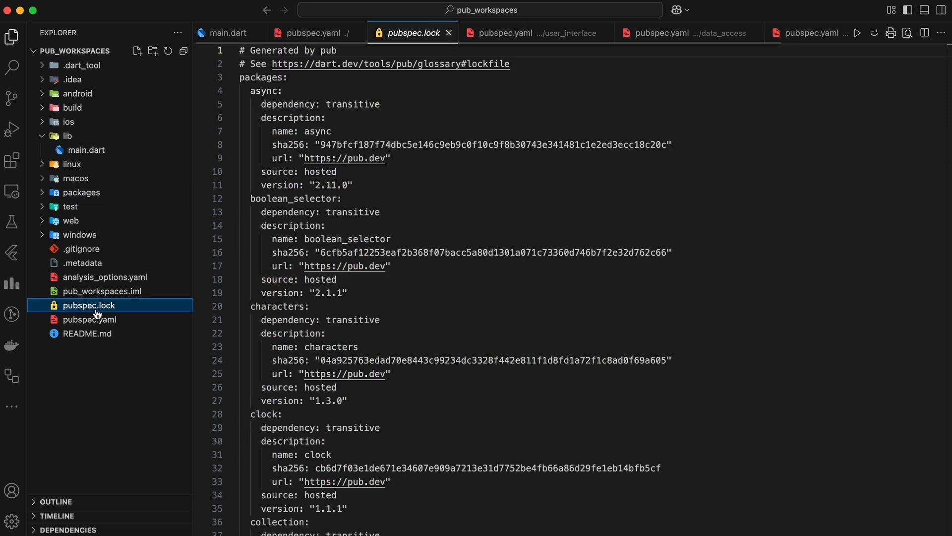
scroll(down, 3)
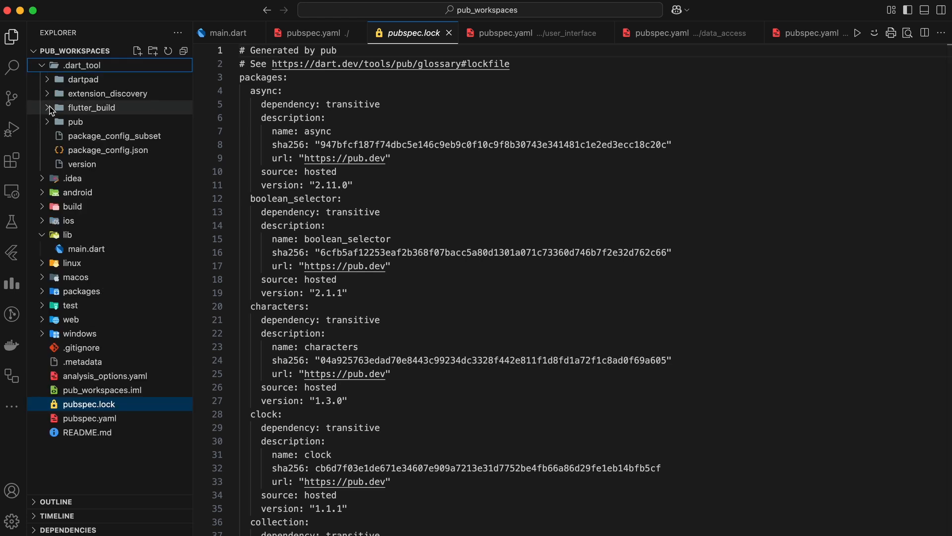
click(109, 149)
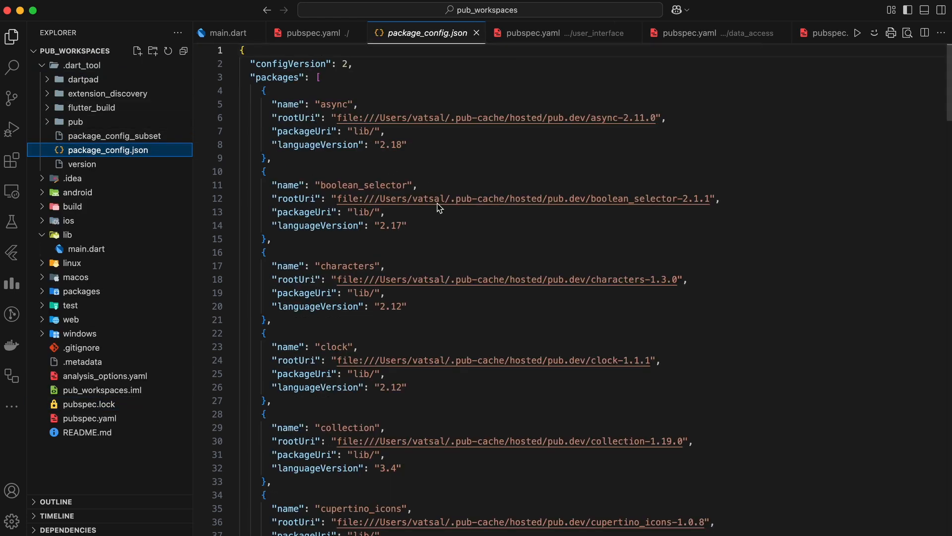
key(cmd+f)
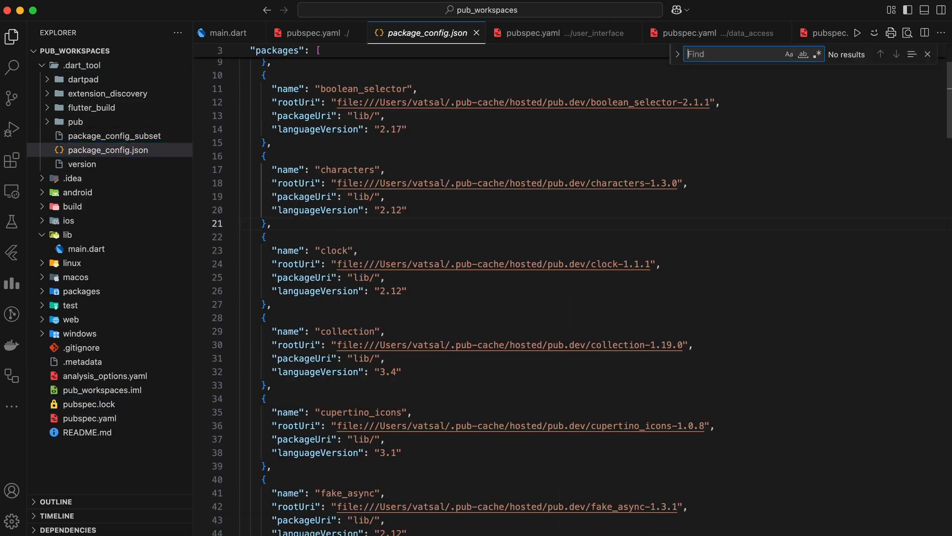
text(user_interface:)
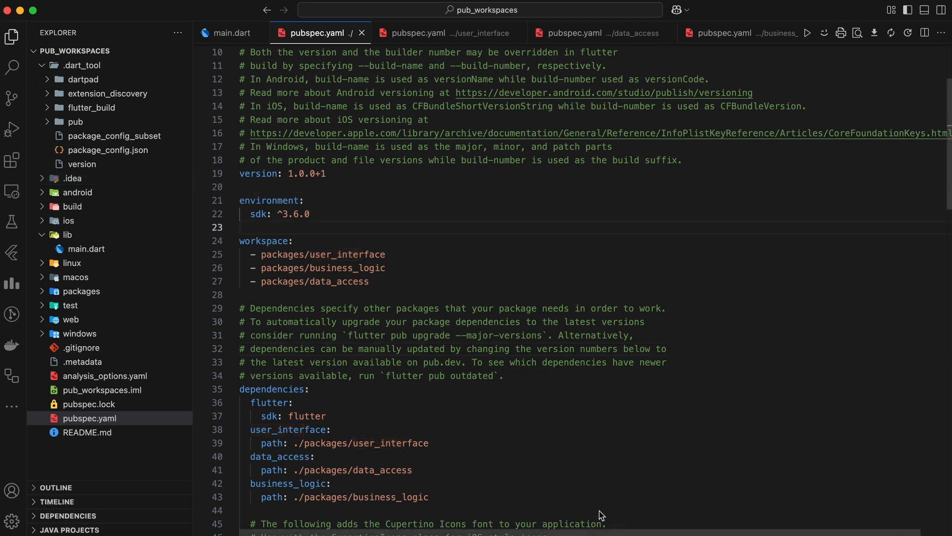
mouse_move(551, 481)
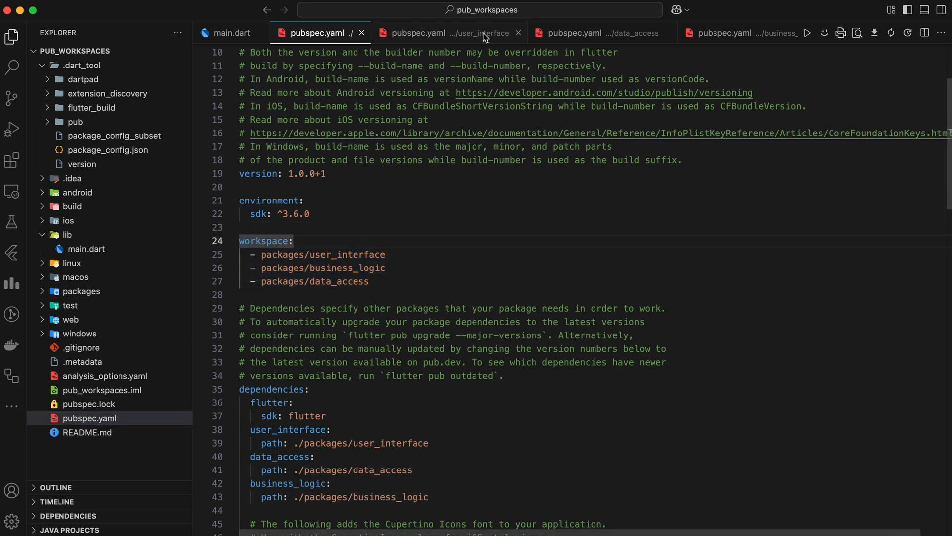
click(447, 33)
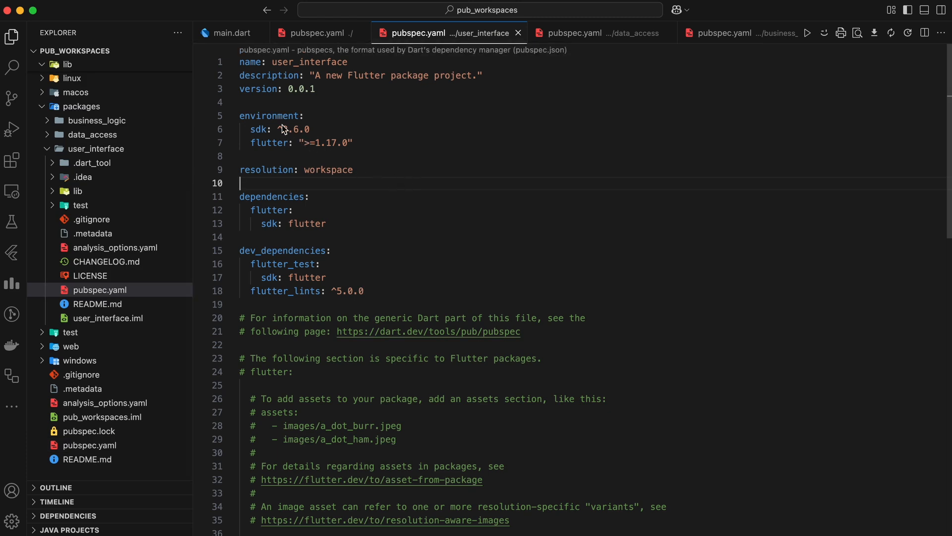
double_click(294, 129)
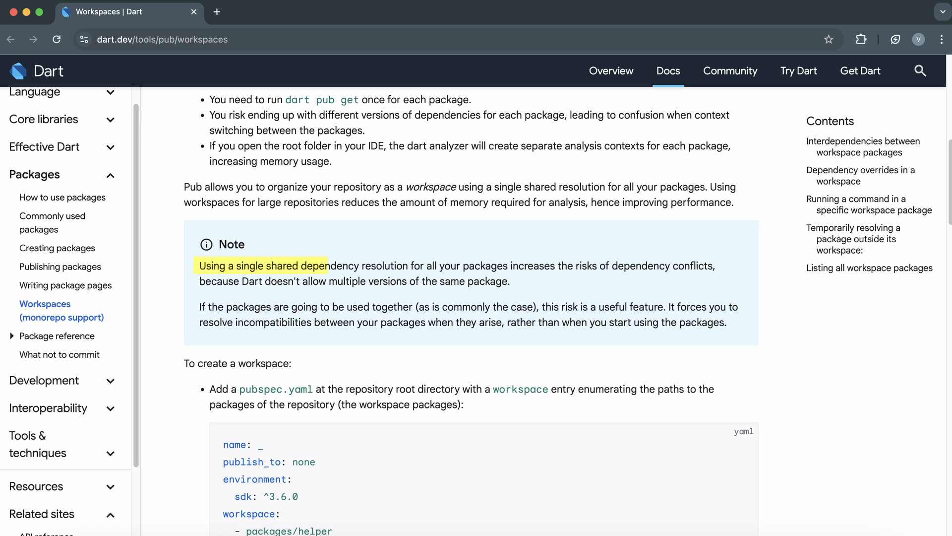
drag(328, 265, 589, 266)
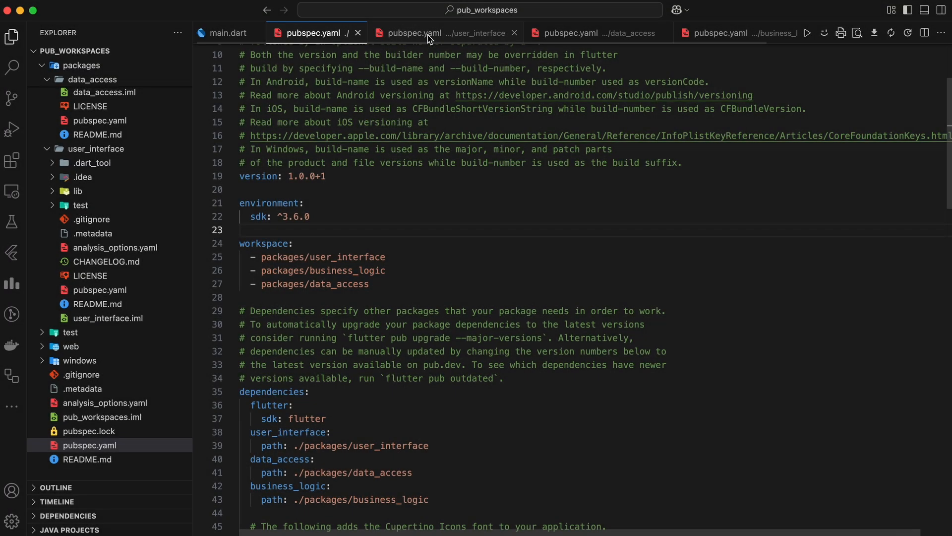
Set data_access's riverpod to ^1.0.3 and highlight the resulting version conflict error
click(592, 33)
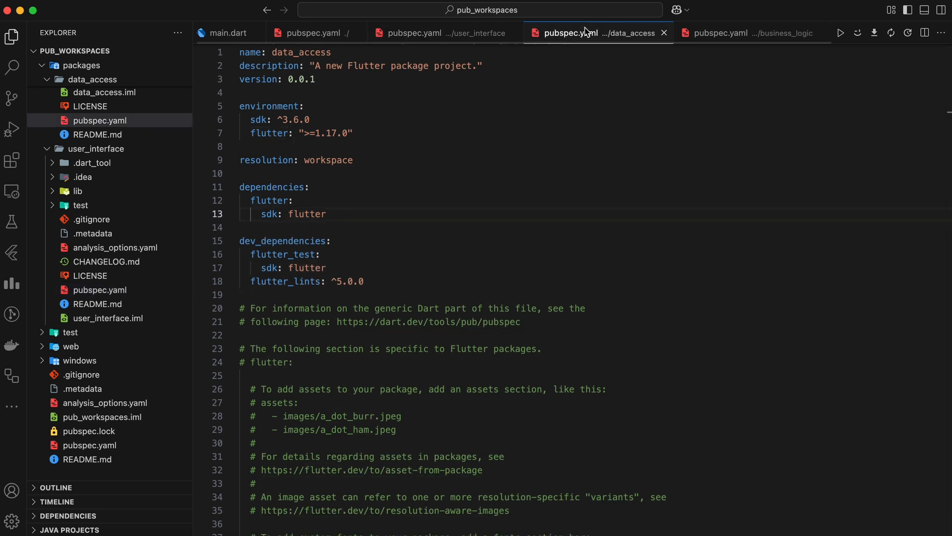
text(riverpod: ^1.0.3)
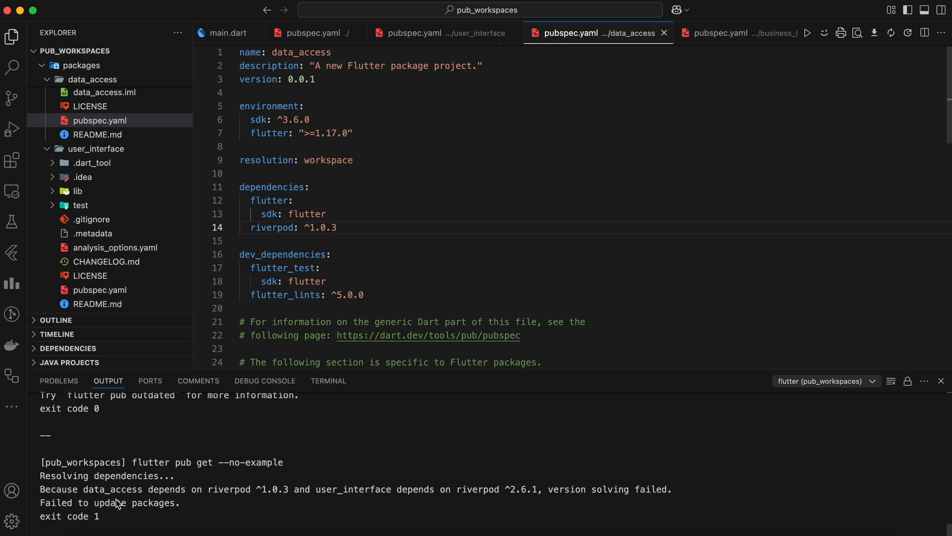
mouse_move(237, 492)
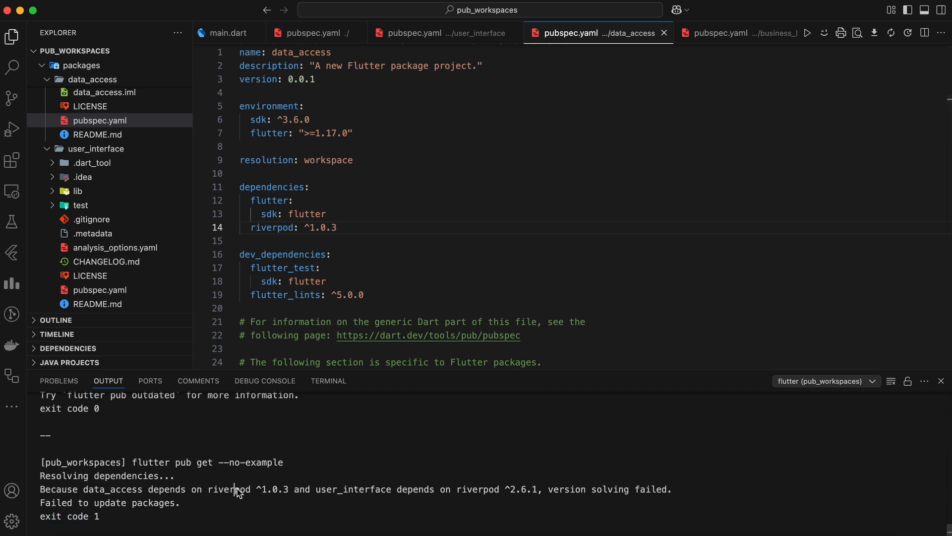
drag(236, 490, 671, 490)
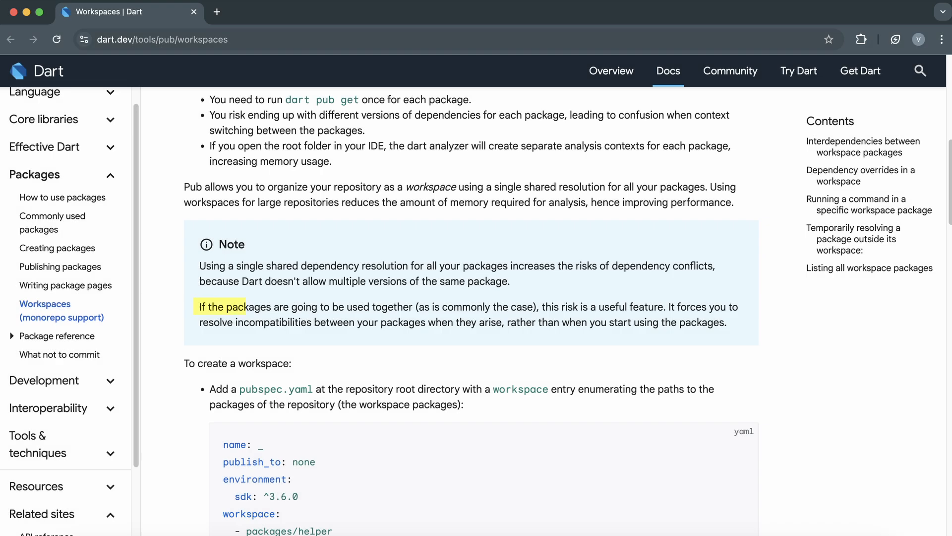
drag(246, 306, 481, 306)
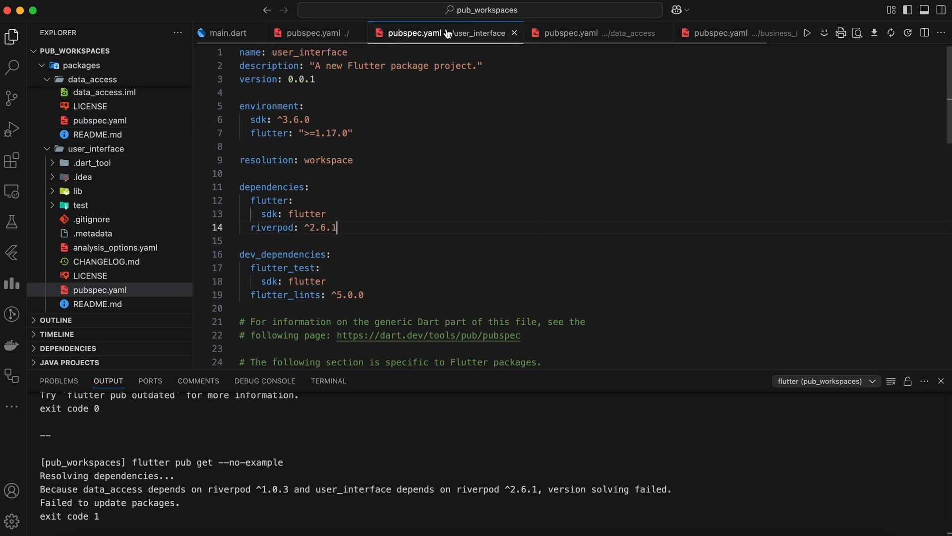
Copy user_interface's riverpod constraint and change data_access's riverpod version to ^2.6.1
double_click(321, 227)
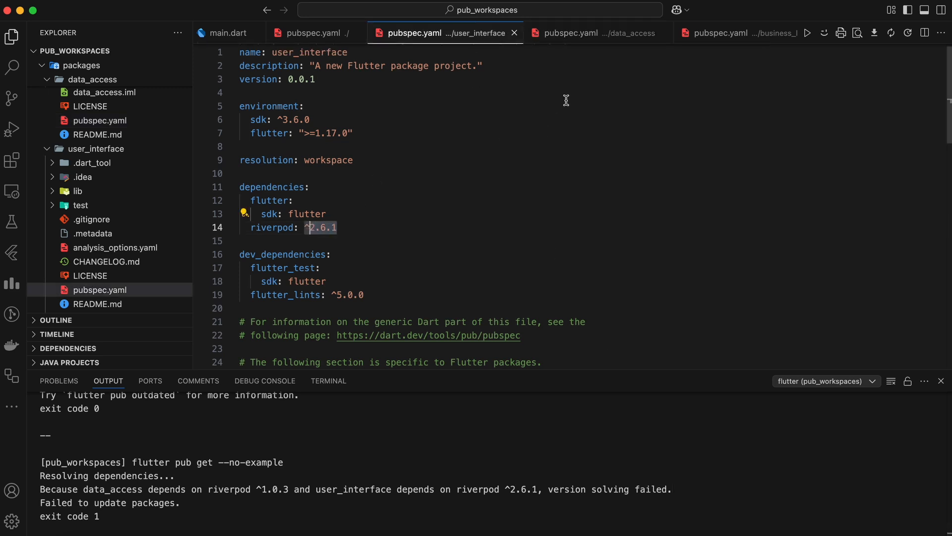
click(569, 33)
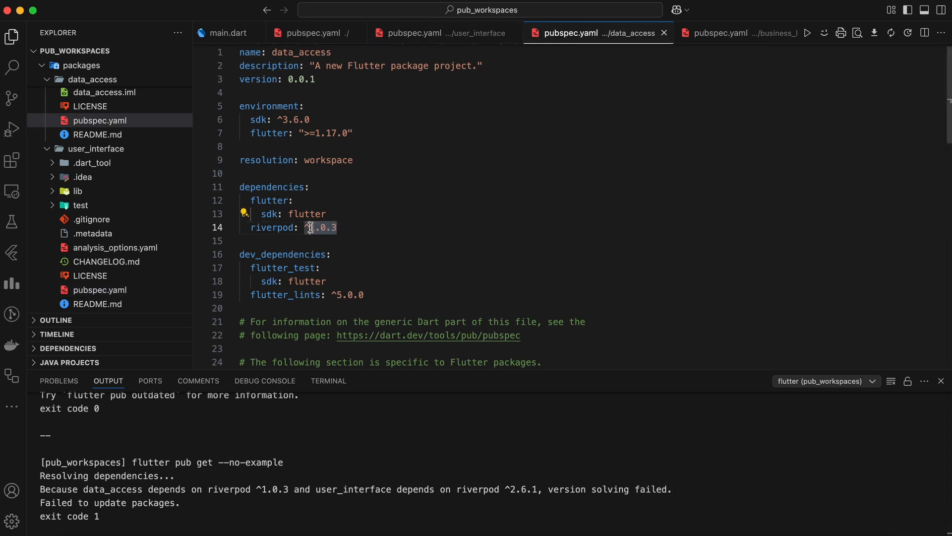
text(^2.6.1)
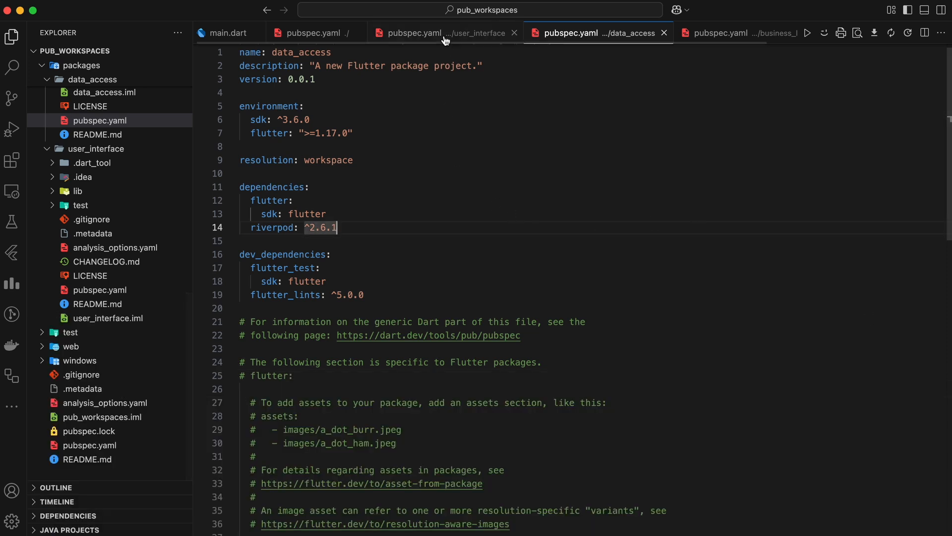
click(413, 33)
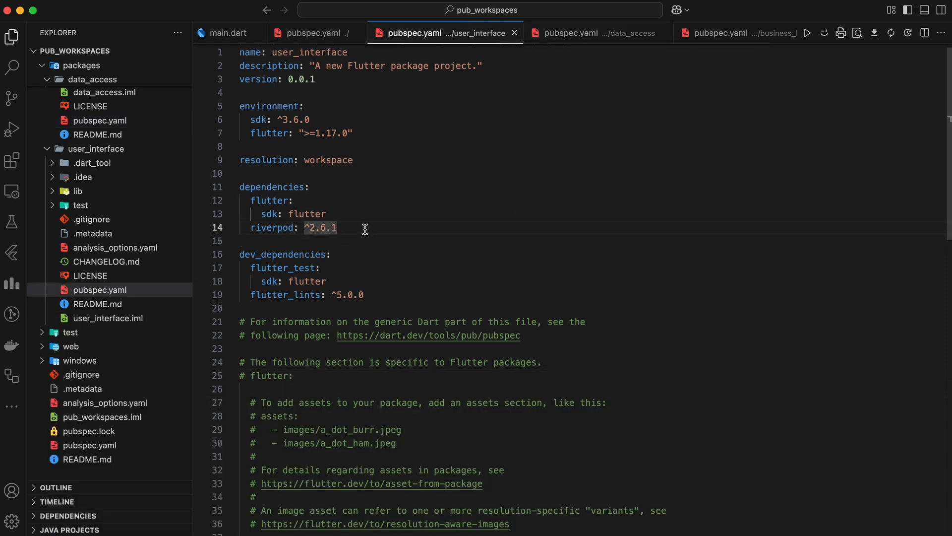
Add 'data_access: ^1.2.0' to the user_interface pubspec dependencies
text(data_)
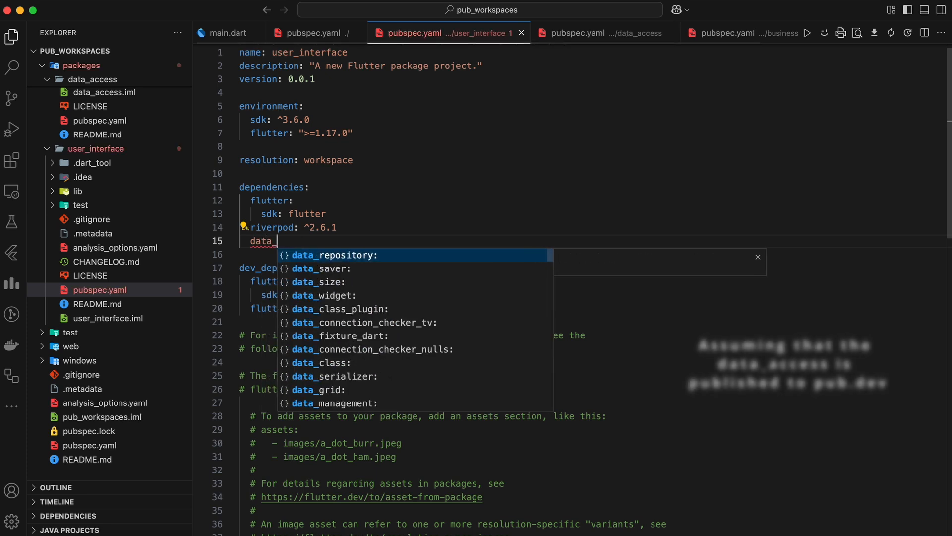
text(access:)
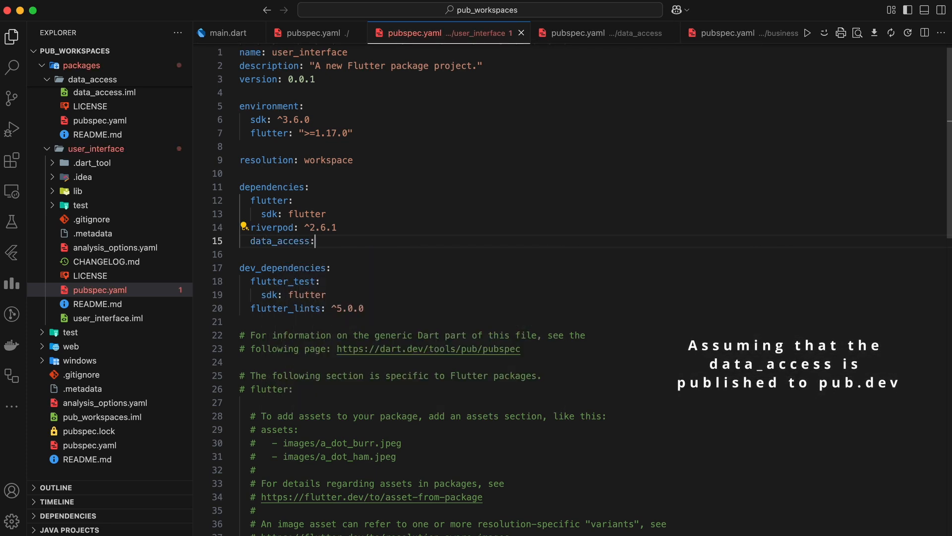
text(^1)
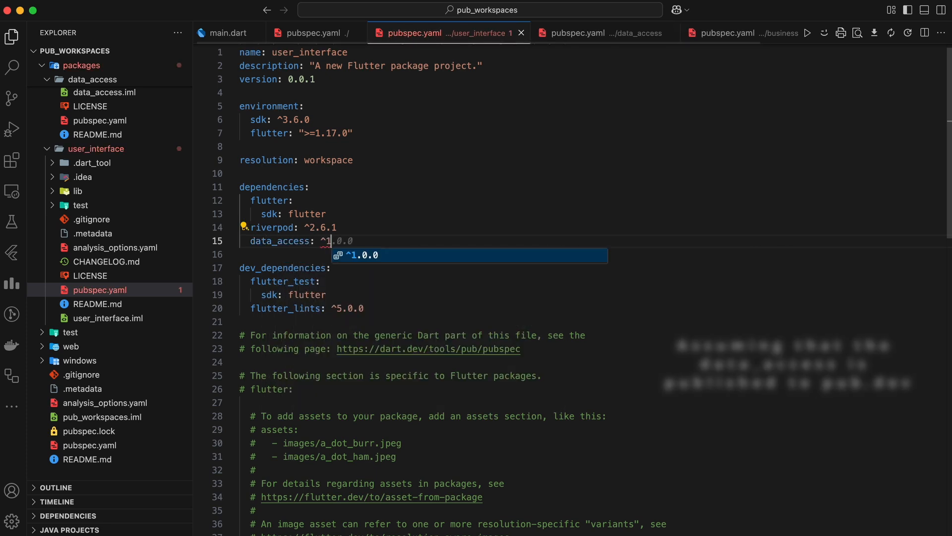
text(.2.0)
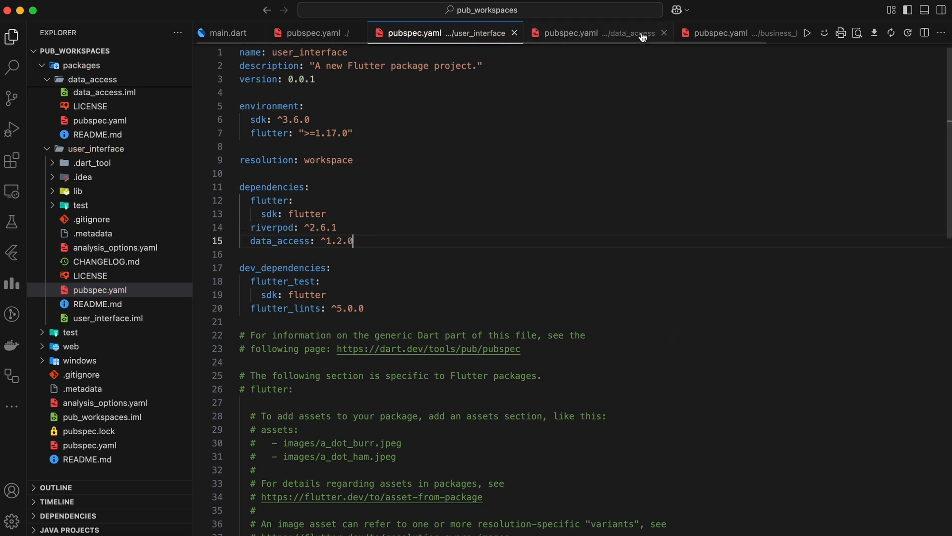
Add data_access ^1.2.0 to the business_logic pubspec via autocomplete
click(717, 33)
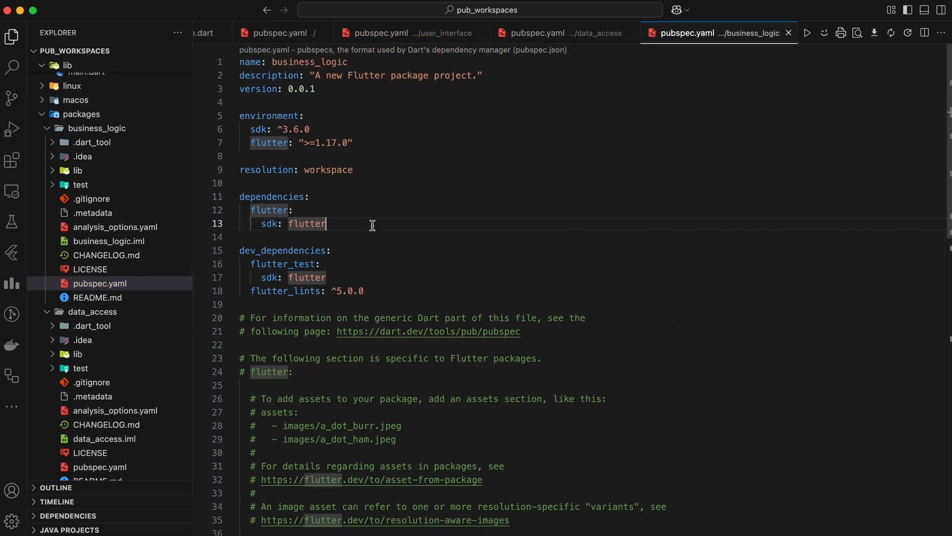
text(data)
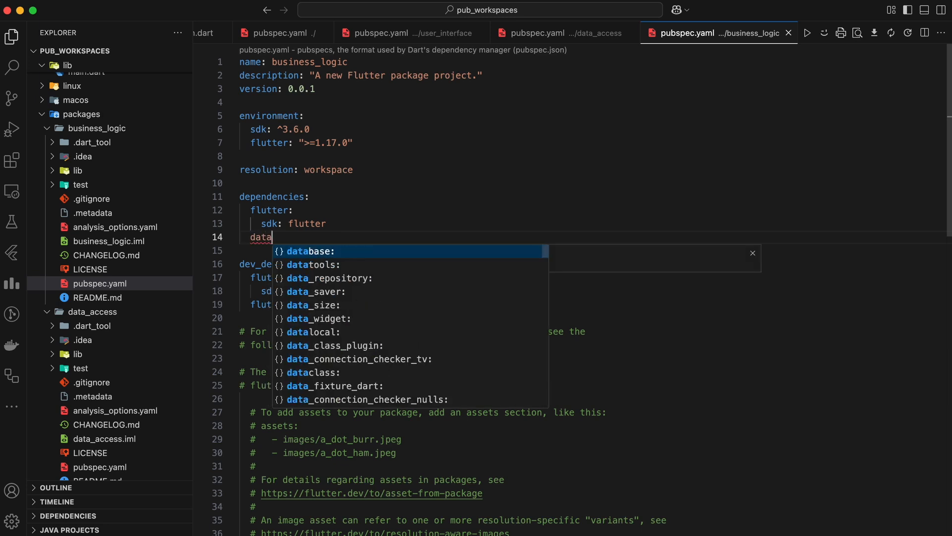
text(_access: ^1.2.0)
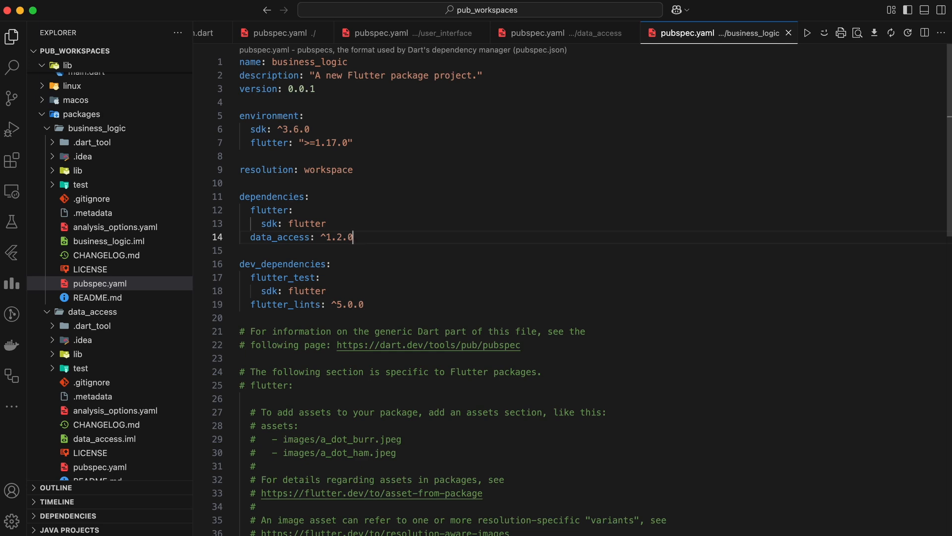
double_click(335, 238)
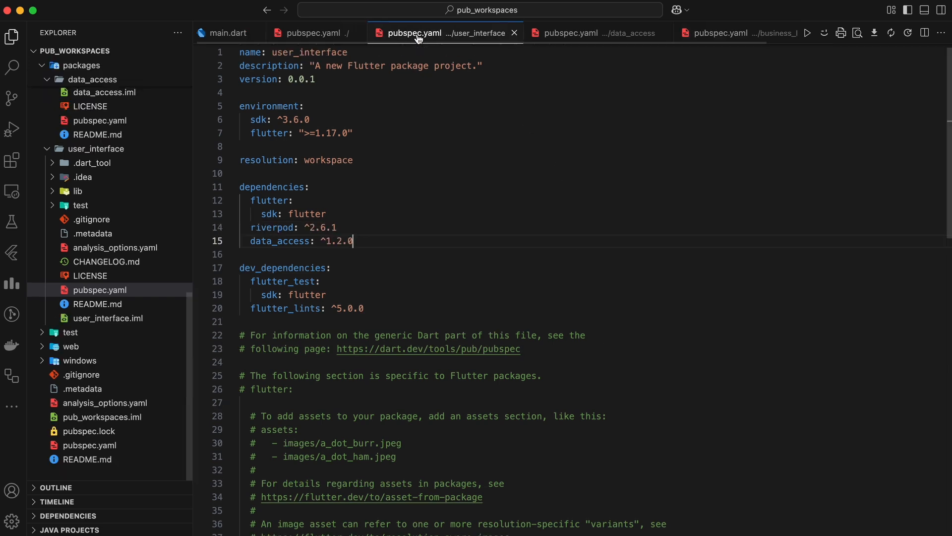
Delete the data_access ^1.2.0 line, leaving flutter and riverpod ^2.6.1
double_click(336, 241)
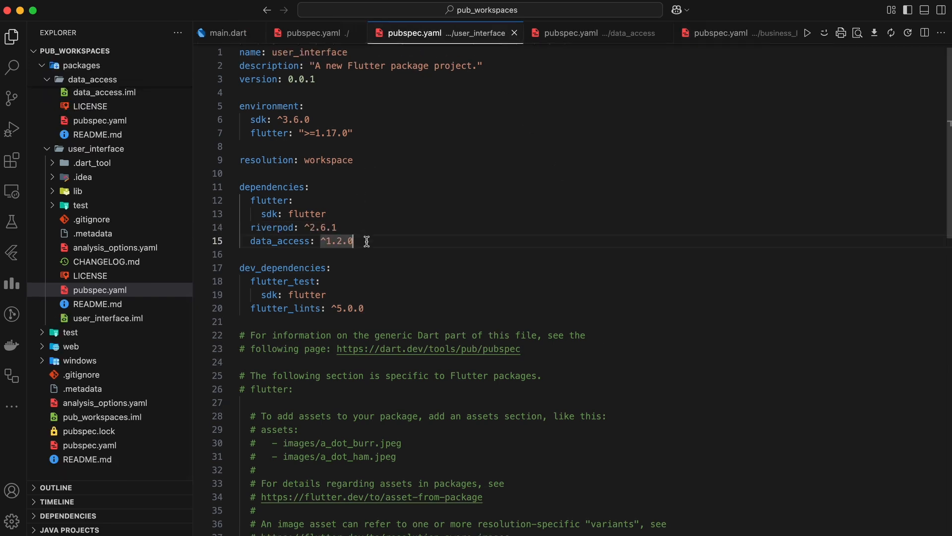
mouse_move(330, 240)
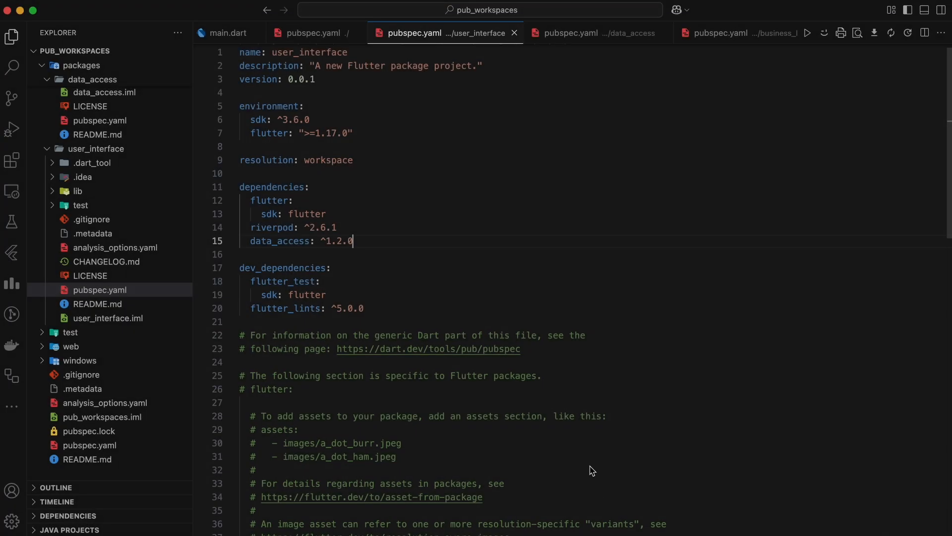
click(719, 33)
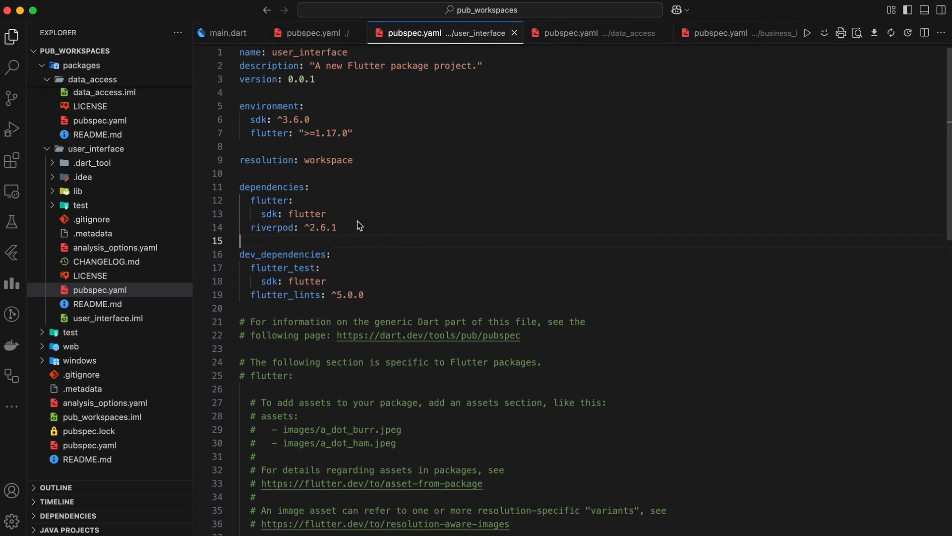
Add path_provider ^2.1.5, override it to 2.1.4, and review the pub get output
text(business_logic:)
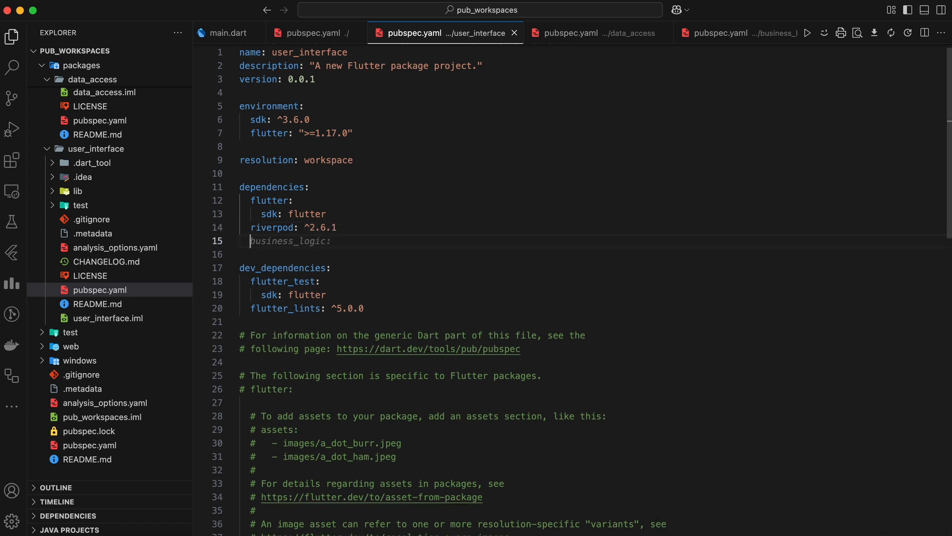
text(path_provider: ^)
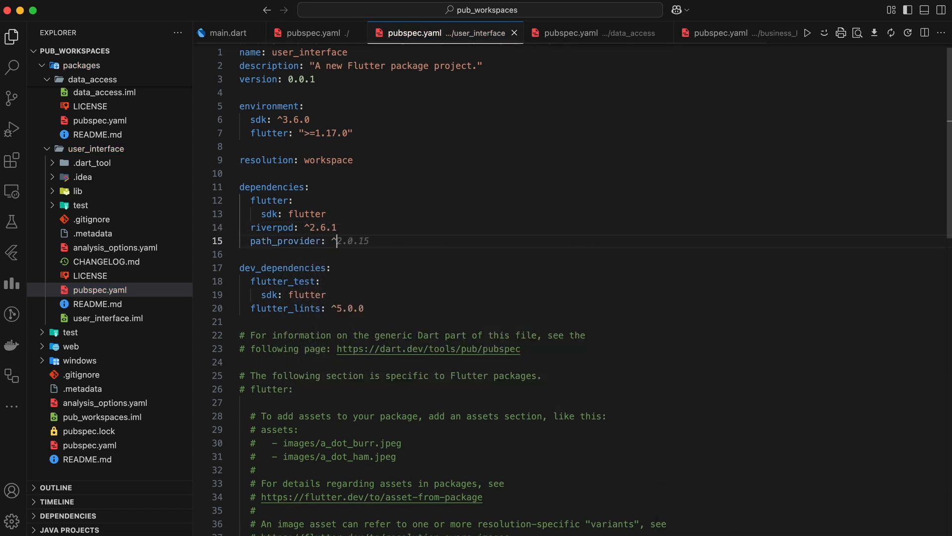
text(2.1.5)
text(dependency_overrides:)
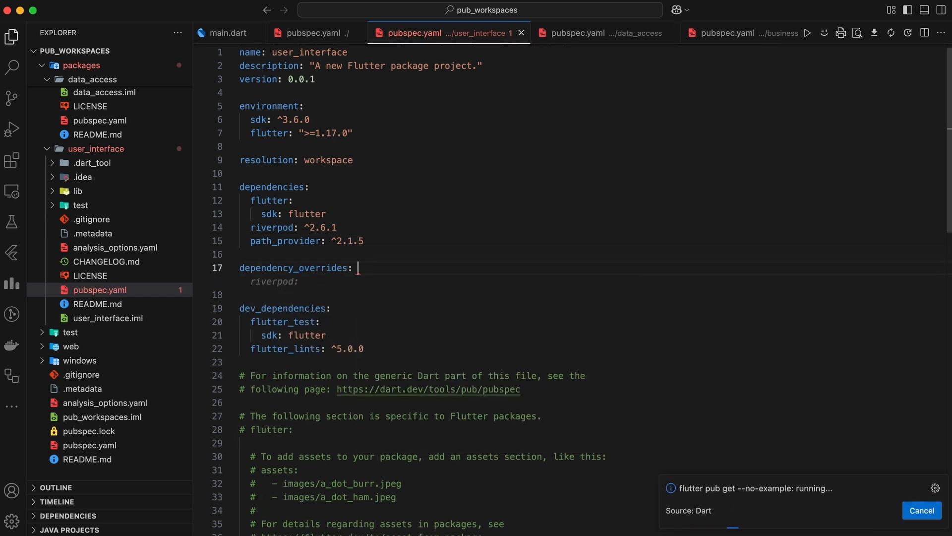
text(path_provider: ^2.1.5)
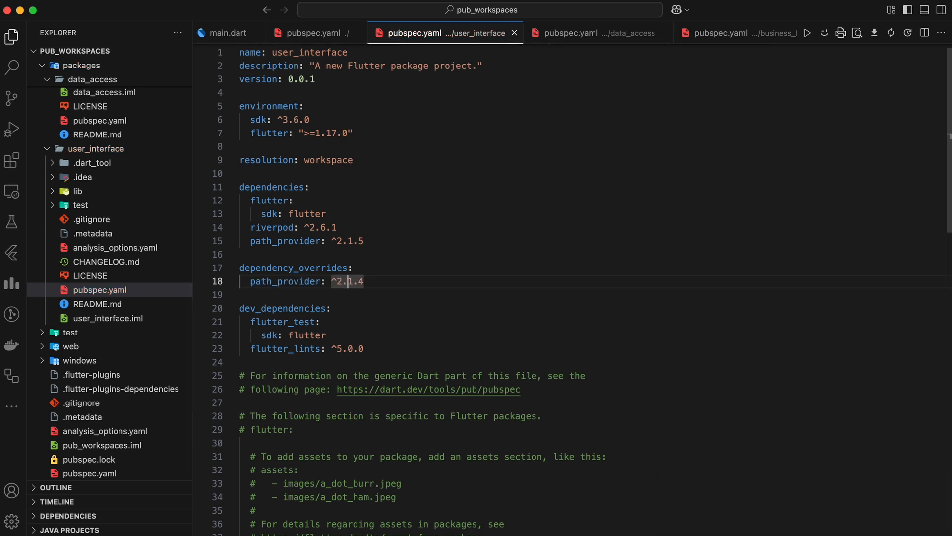
key(Backspace)
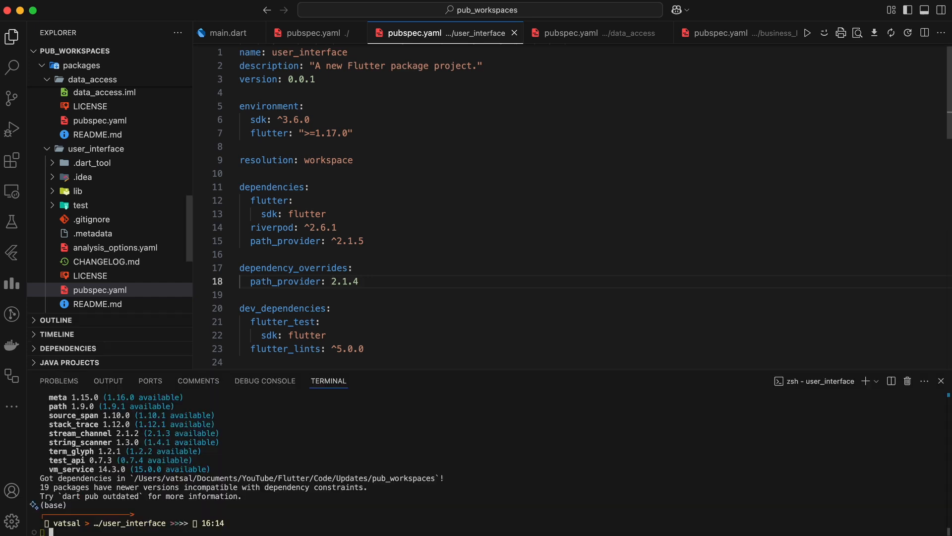
click(108, 380)
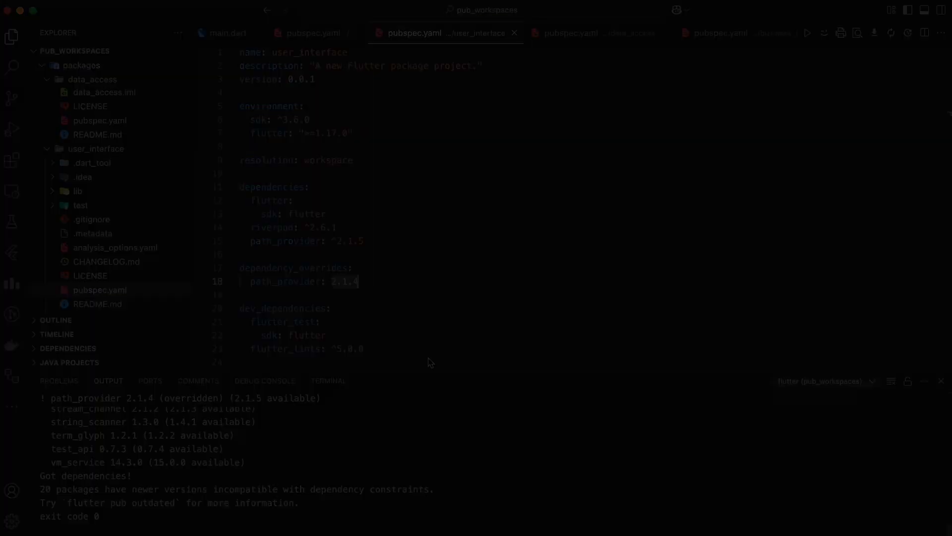
Create user_interface pubspec_overrides.yaml pinning path_provider 2.1.4 and close the Output panel
click(137, 52)
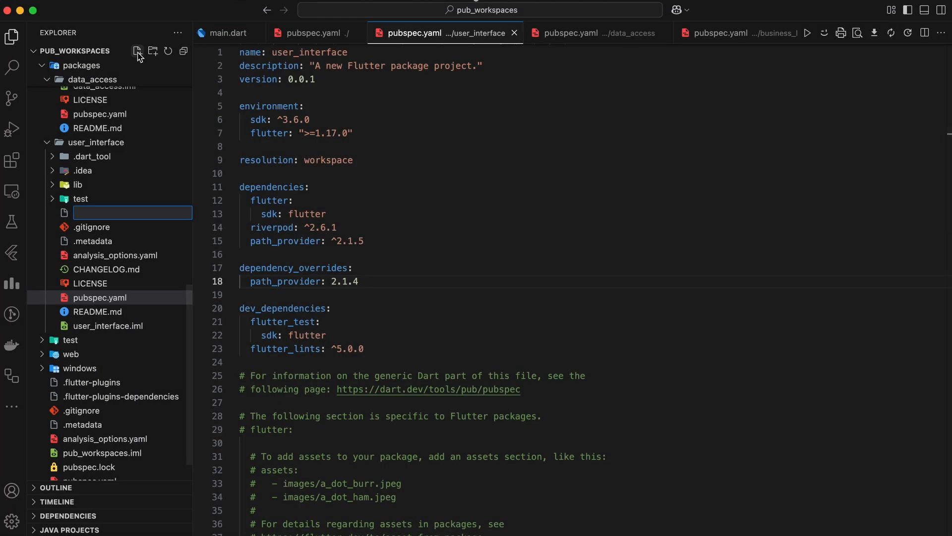
text(pubspec_overrides.yaml)
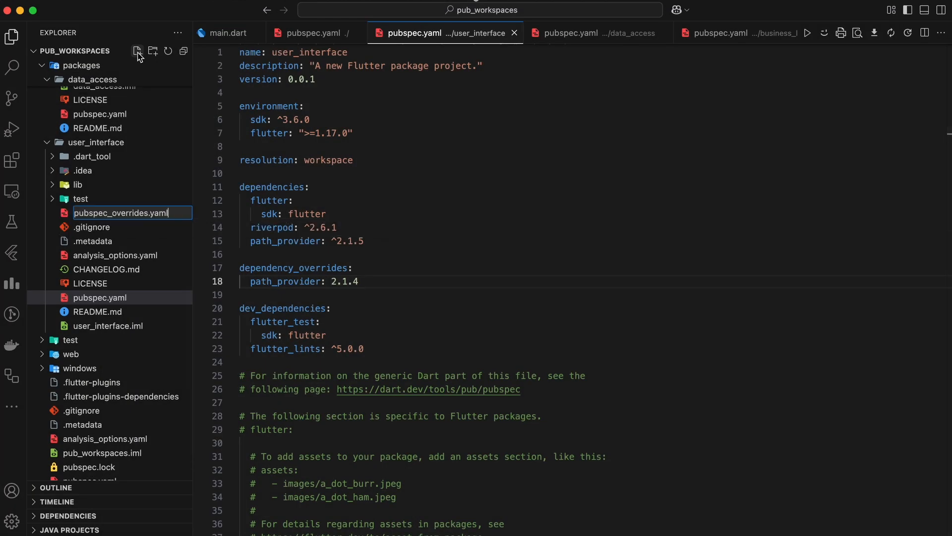
text(dependency_overrides:)
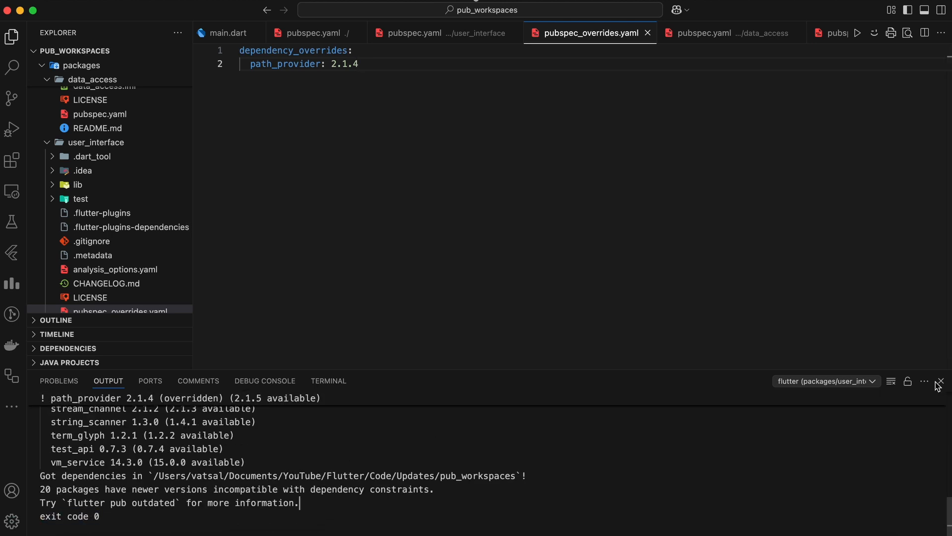
click(417, 32)
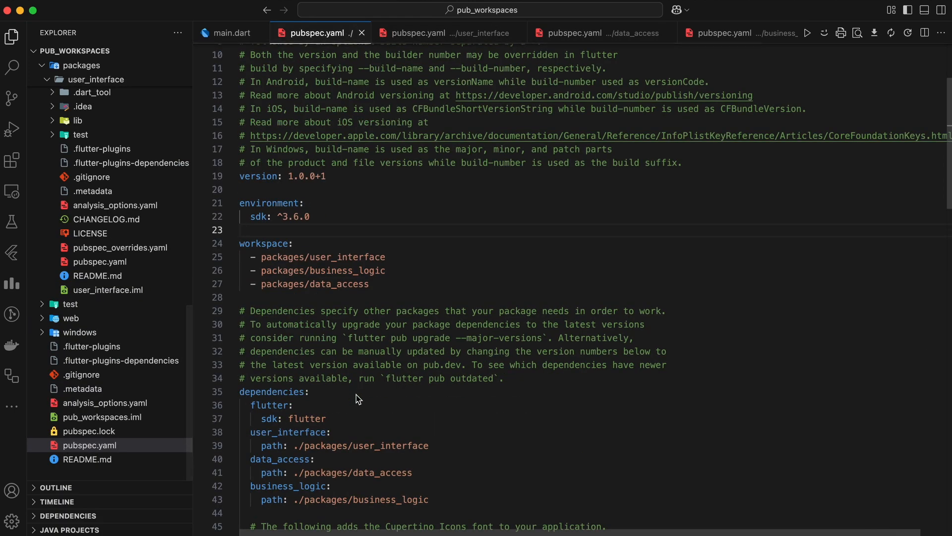
Review the root pubspec's path_provider 2.1.5 override, then return to user_interface's pubspec
scroll(down, 3)
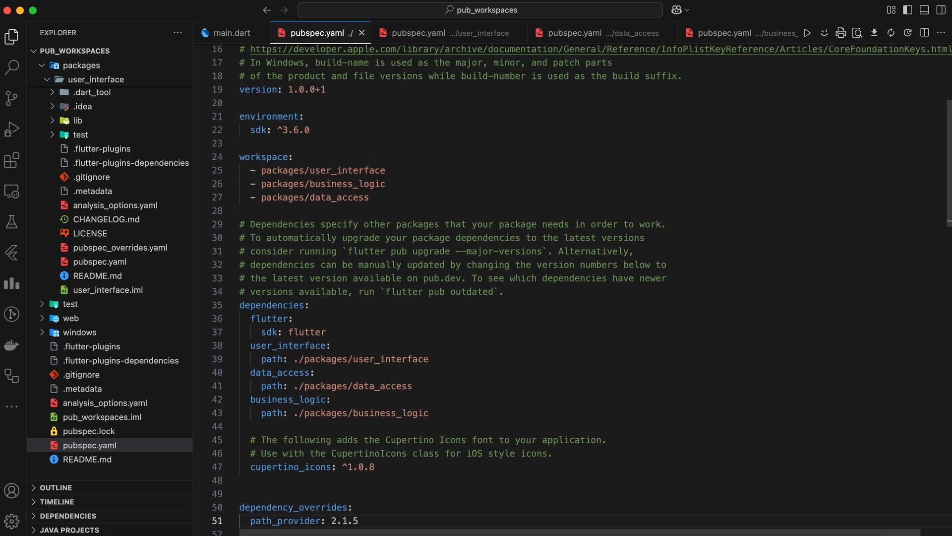
scroll(down, 3)
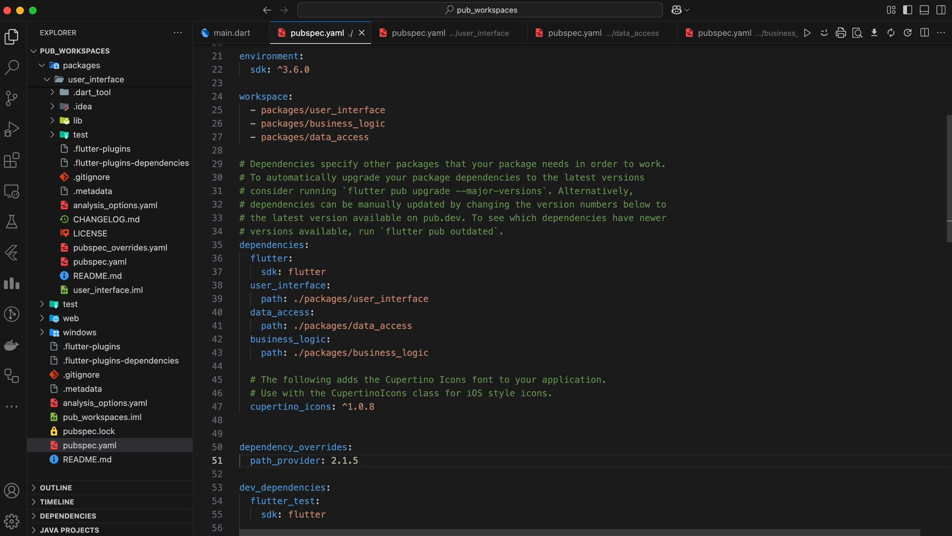
double_click(344, 460)
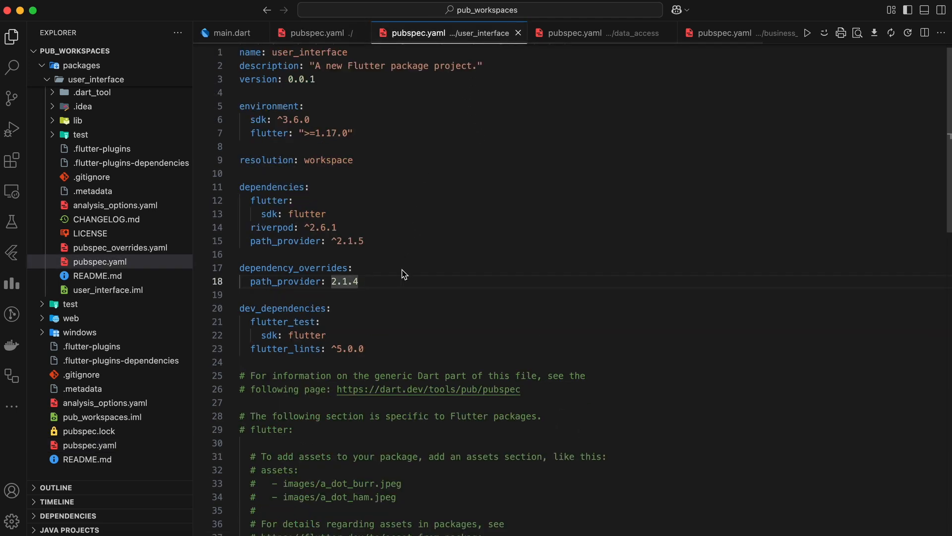
mouse_move(378, 285)
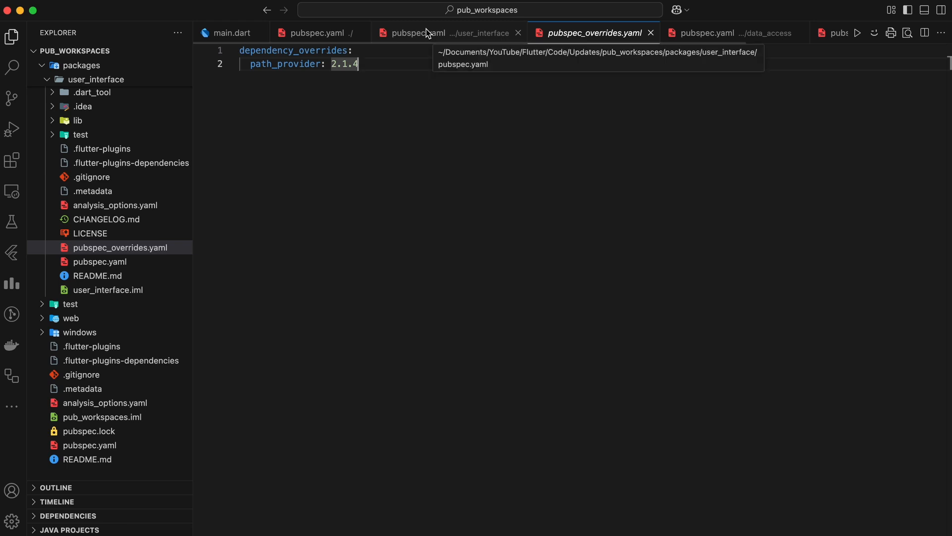
Restore resolution: workspace, rerun pub get overriding path_provider to 2.1.5, open a terminal
click(417, 33)
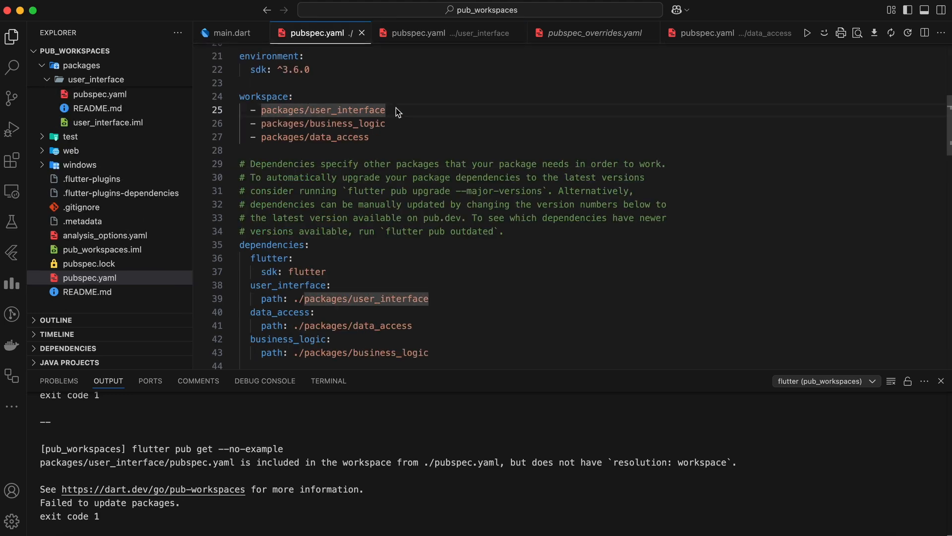
click(446, 32)
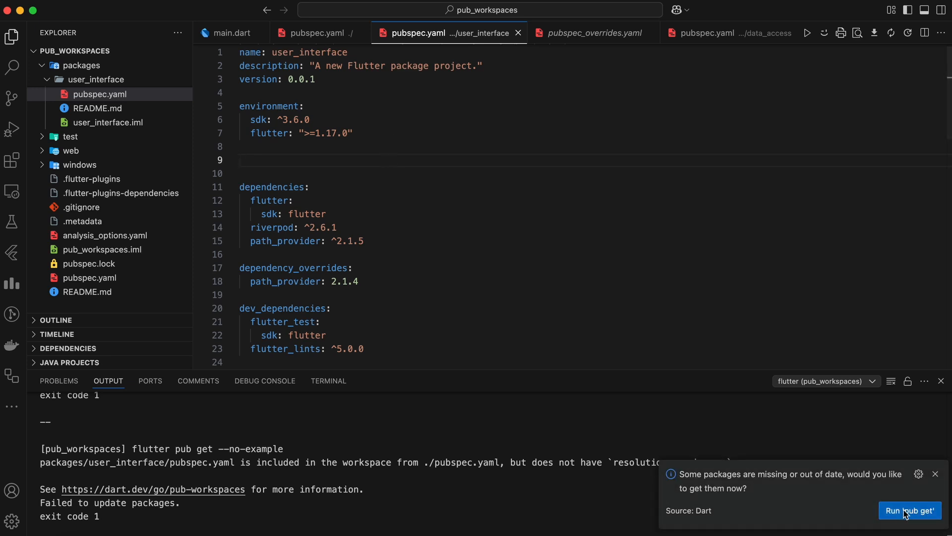
click(909, 510)
text(resolution: workspace)
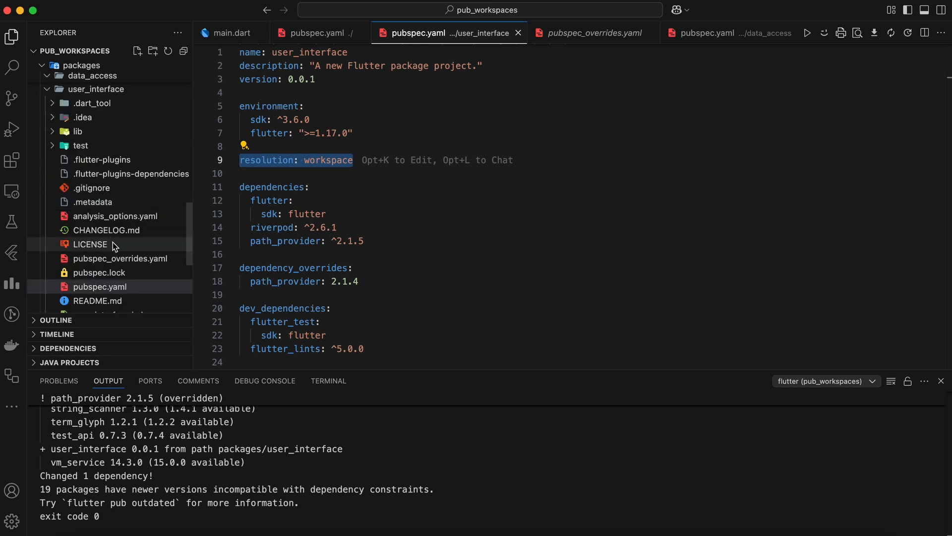
click(101, 272)
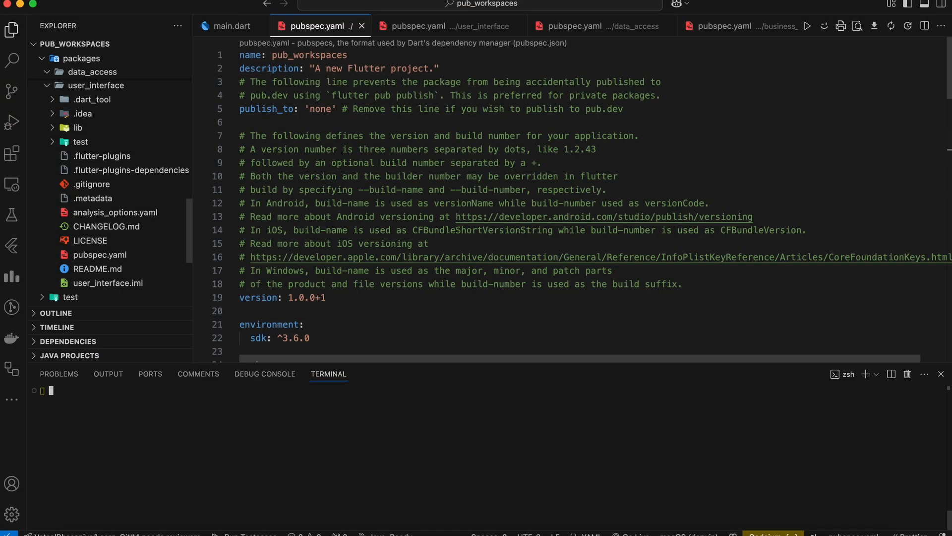
From packages/user_interface, run 'dart pub add url_launcher' and check the new dependency
text(cd packages)
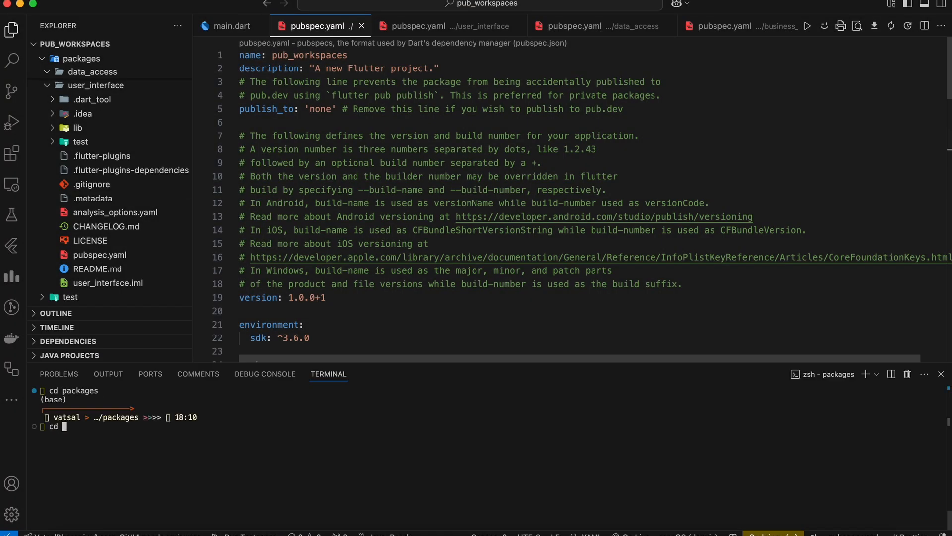
text(cd user_interface)
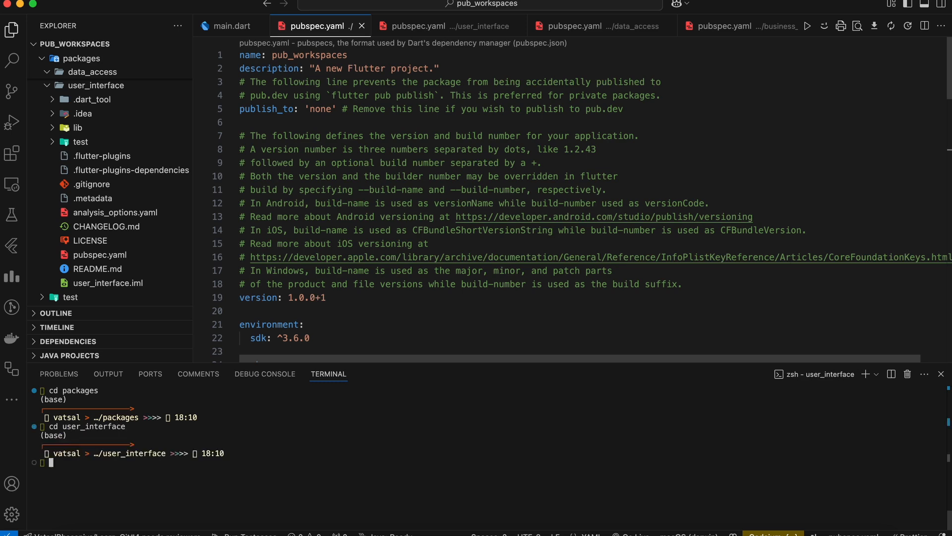
text(dart pub add url)
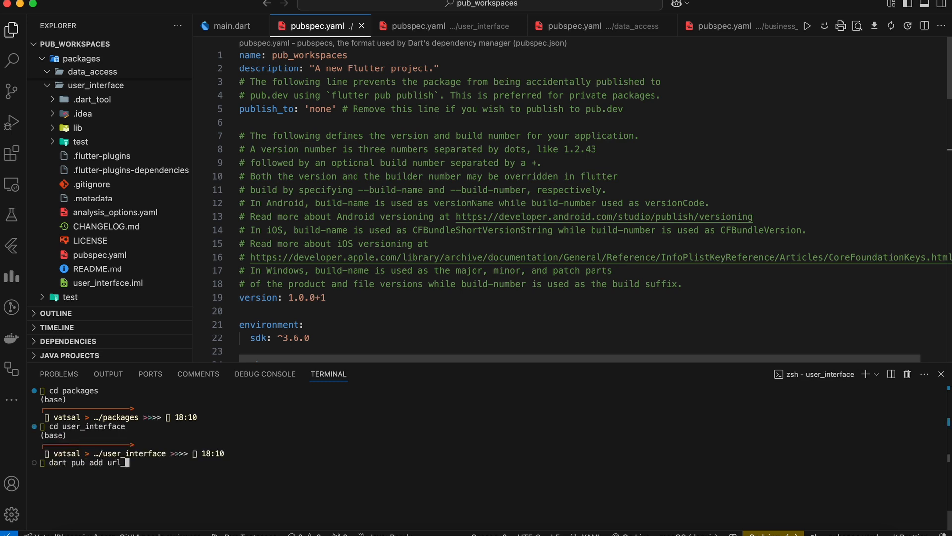
text(_launcher)
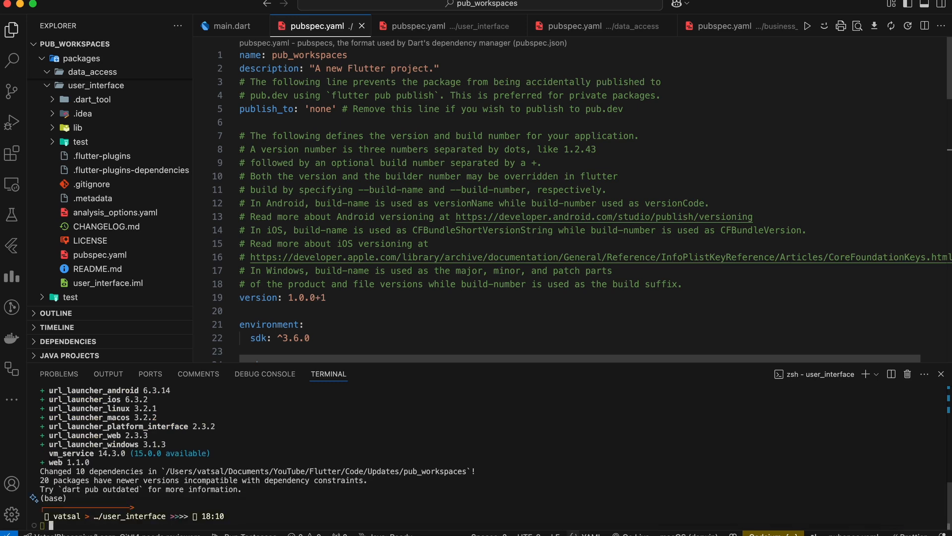
click(449, 26)
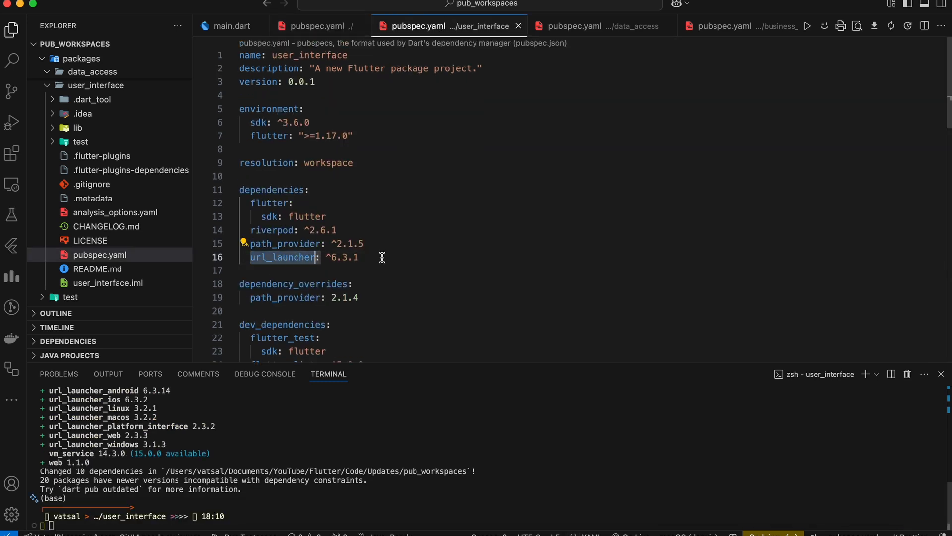
From the root, add bloc to user_interface and start typing a workspace command
text(cd ..)
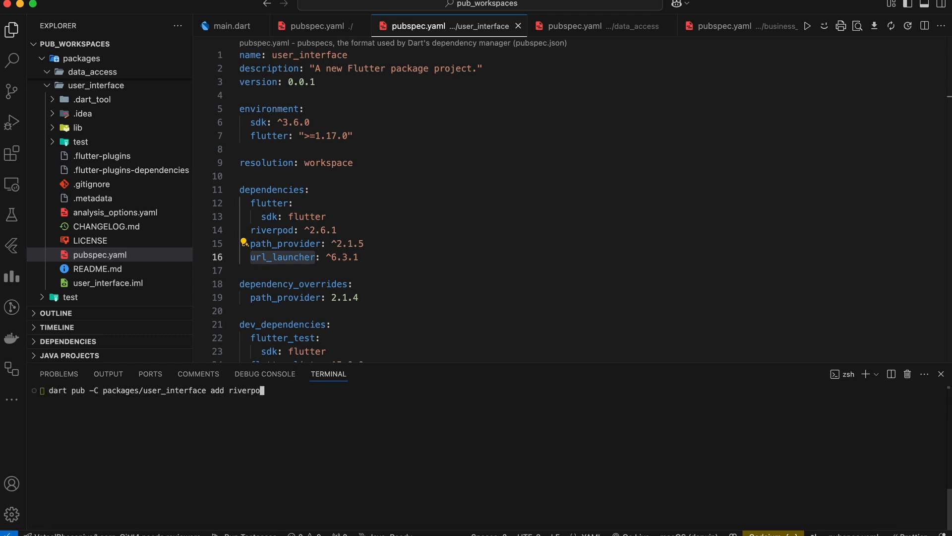
text(bloc)
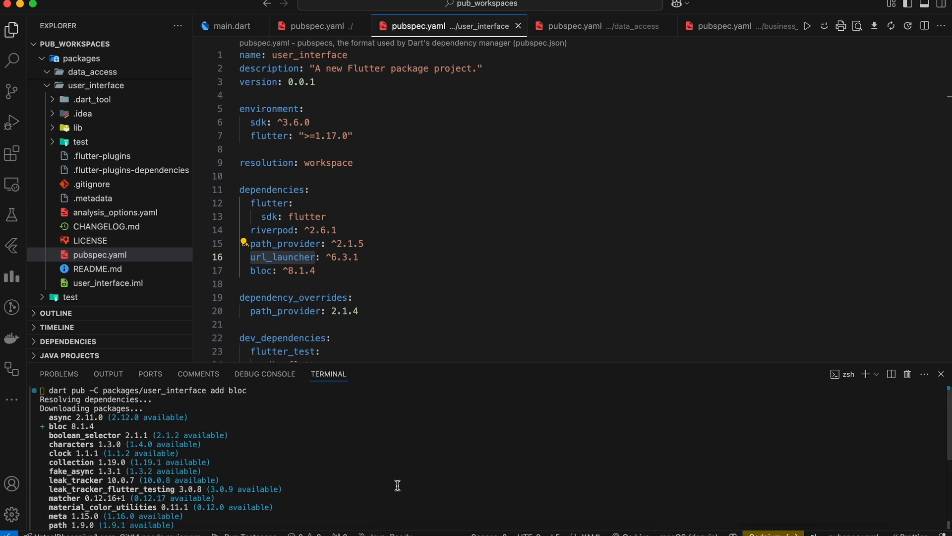
drag(90, 390, 261, 390)
text(dart pub)
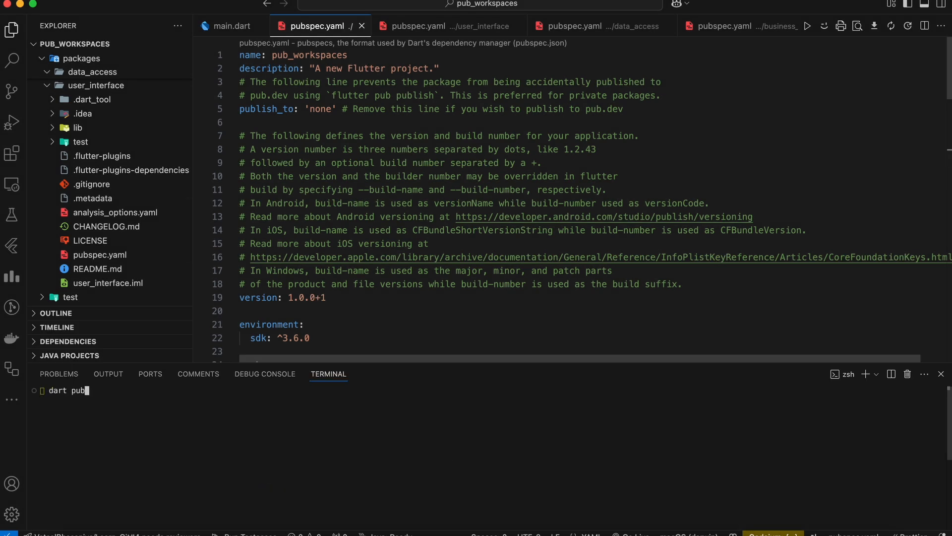
text(workspac)
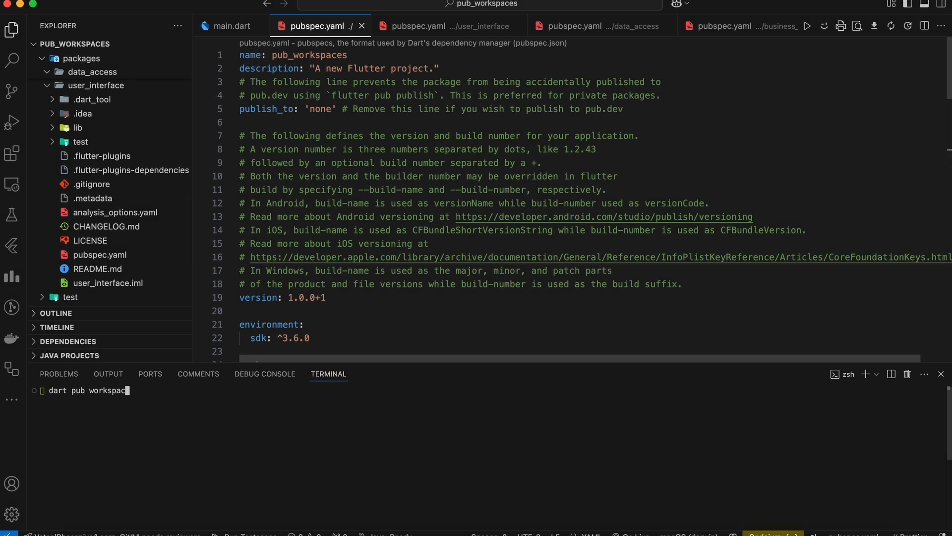